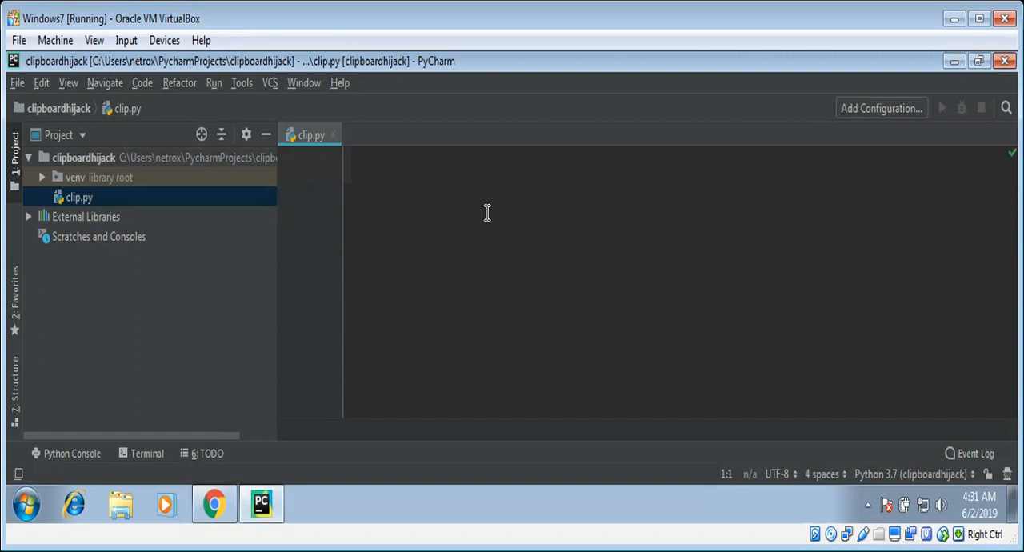
Step: Write the two import lines 'import pyperclip' and 'import time' at the top of clip.py
type("impo")
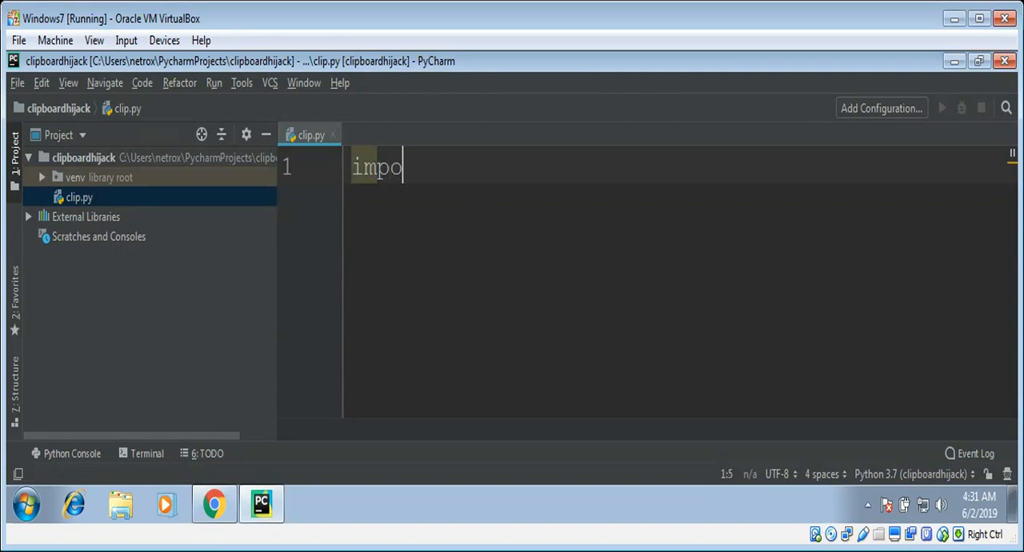
type("rt py")
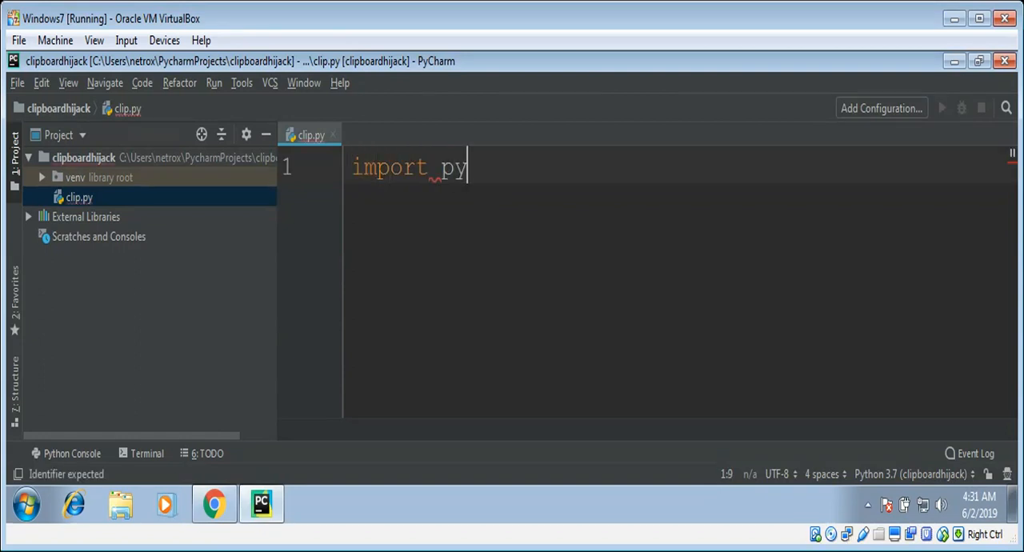
type("ercl")
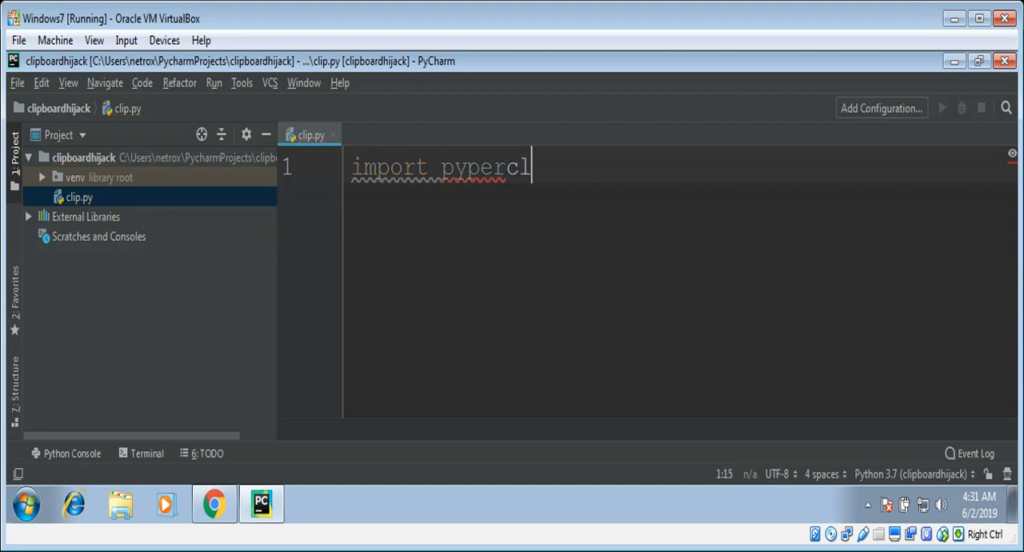
type("ip")
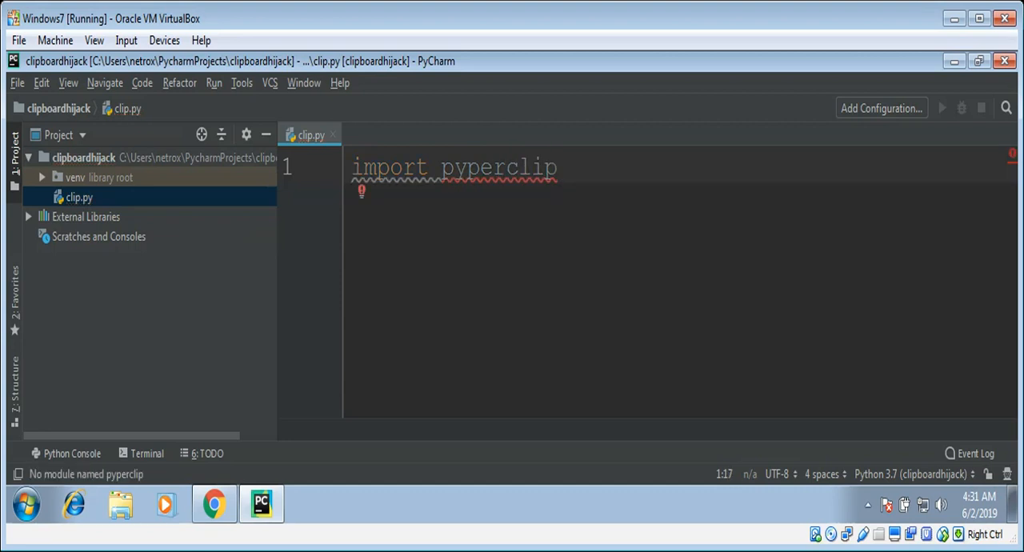
key("enter")
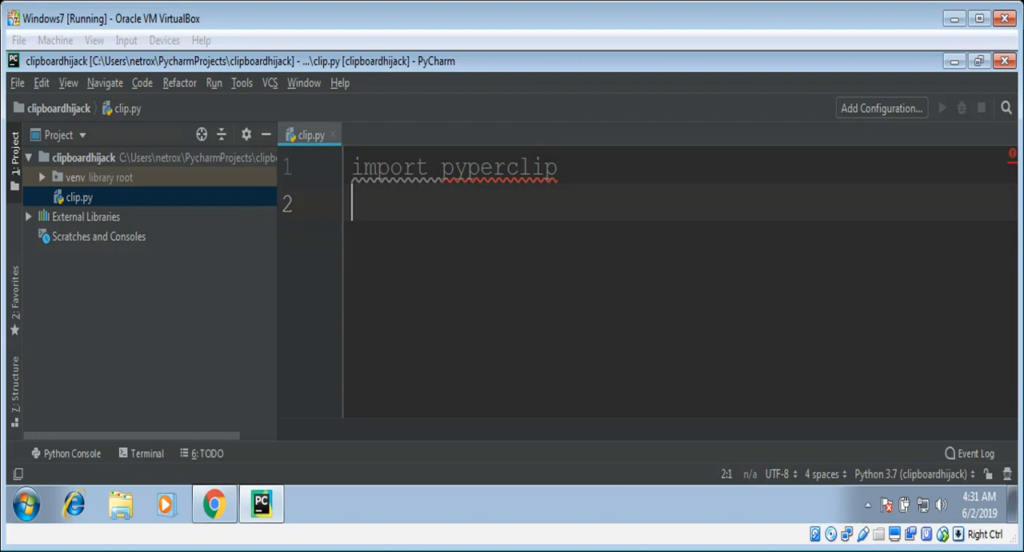
mouse_move(435, 240)
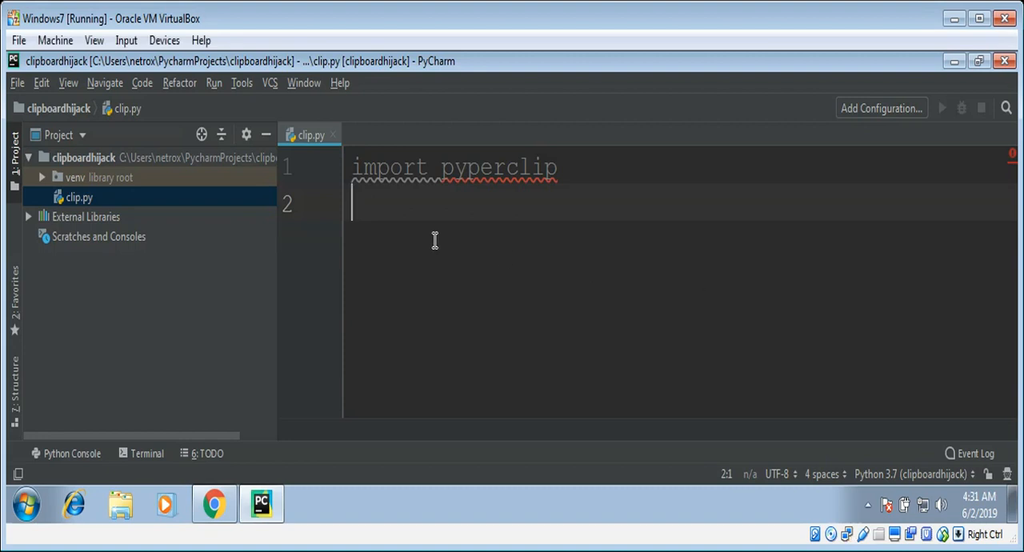
type("imp")
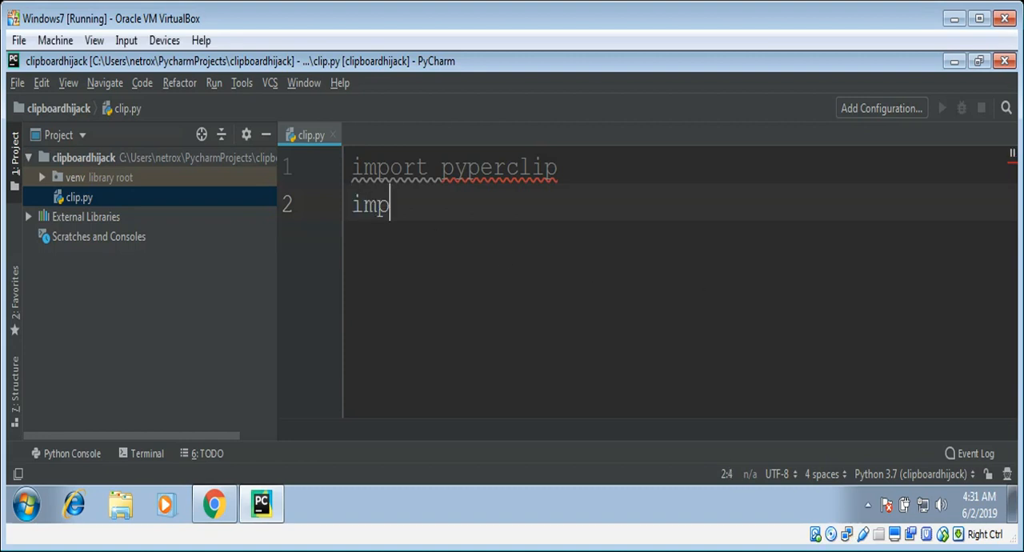
type("ort ti")
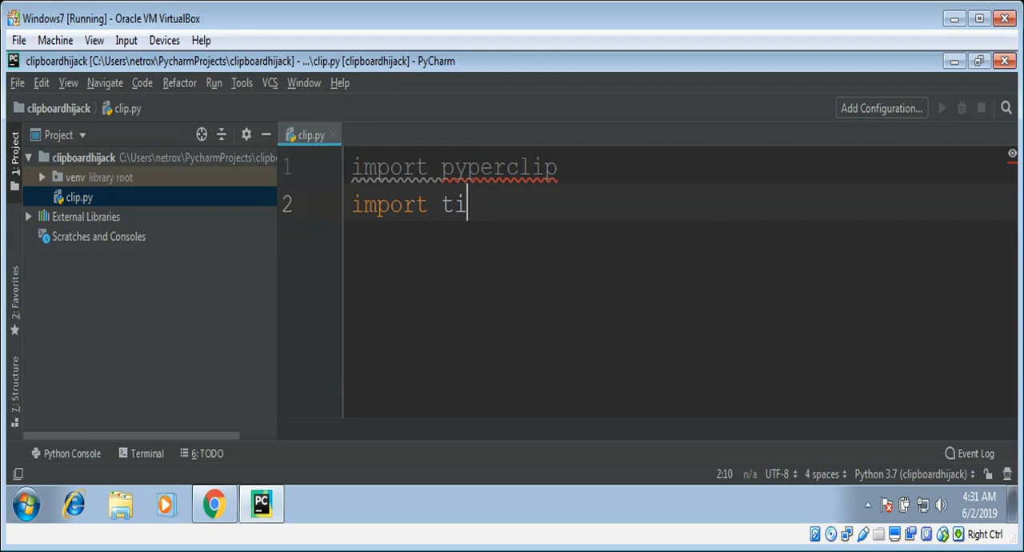
type("me")
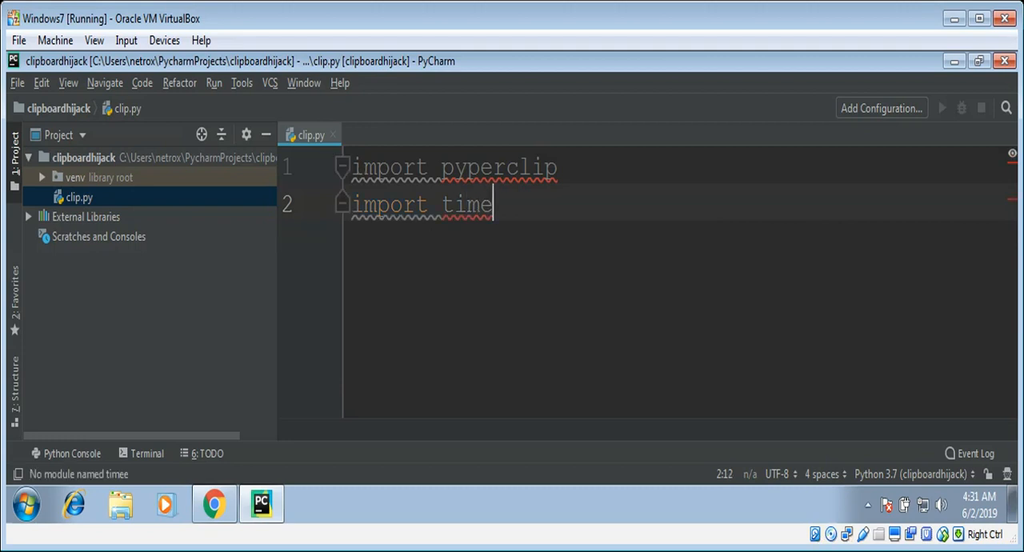
mouse_move(468, 205)
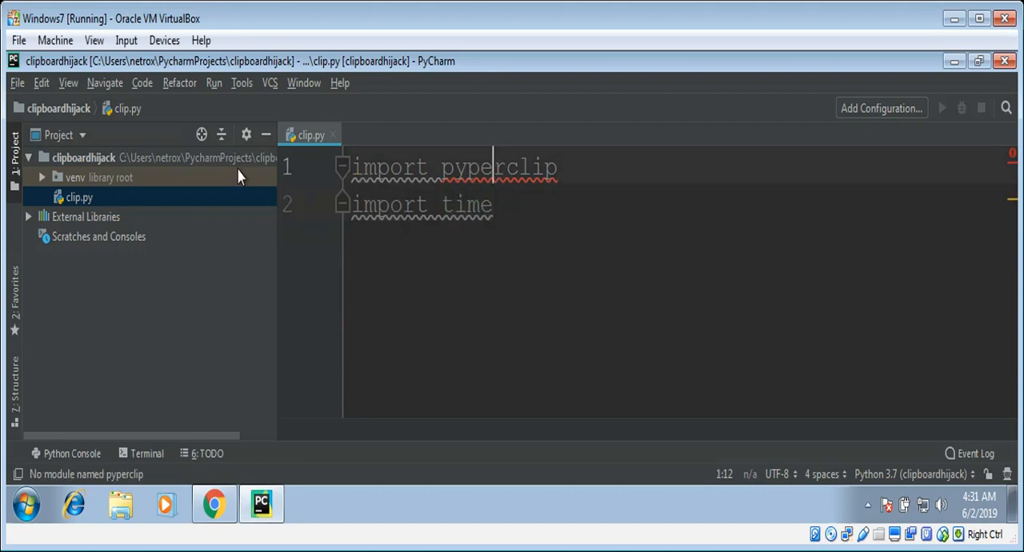
Step: Reach the Project Interpreter page for clipboardhijack and start adding a package
left_click(16, 83)
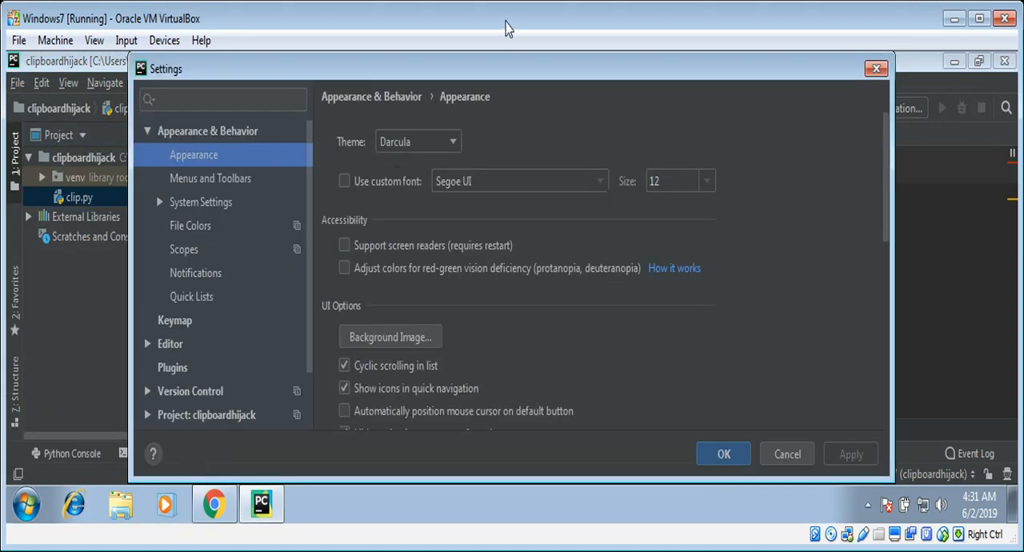
mouse_move(310, 362)
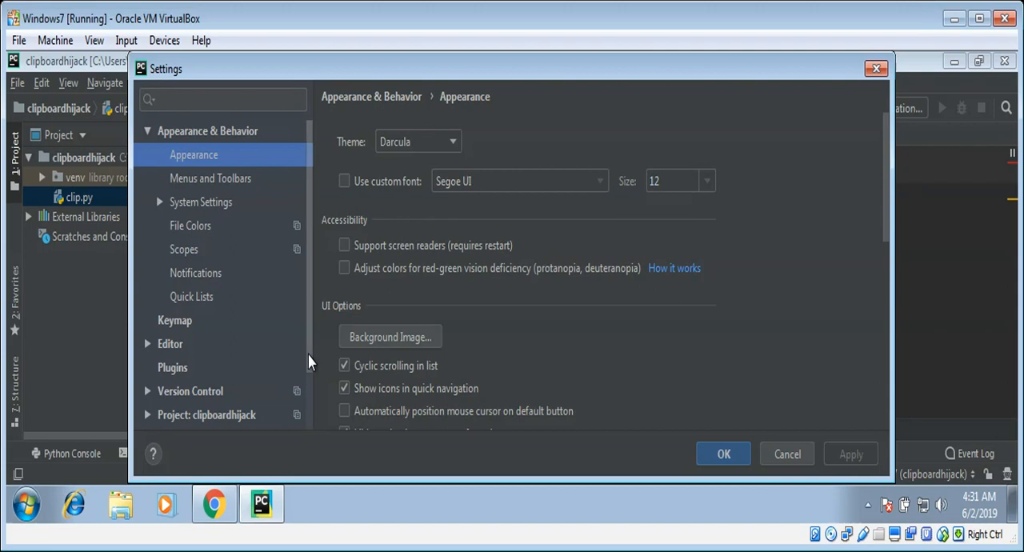
scroll("down", 3)
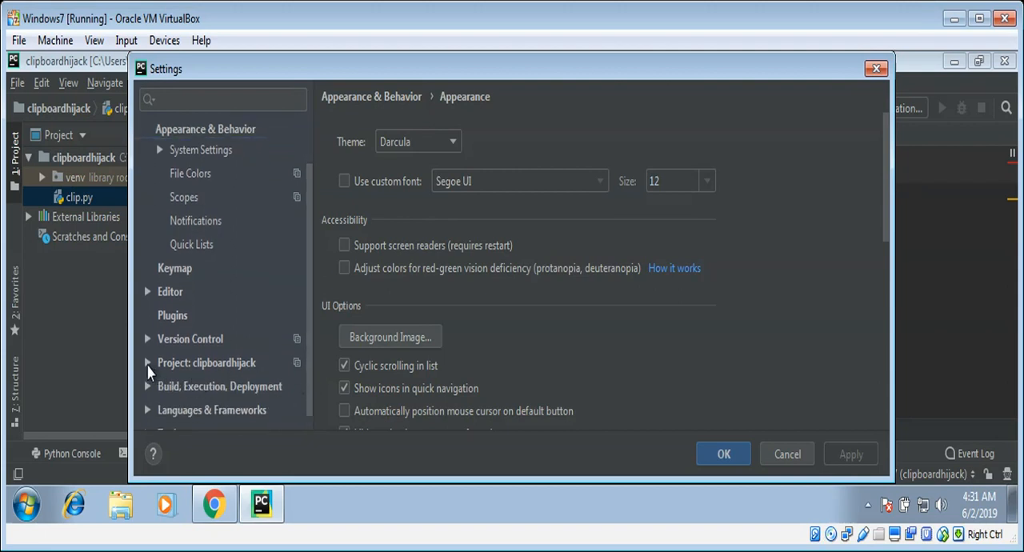
left_click(147, 362)
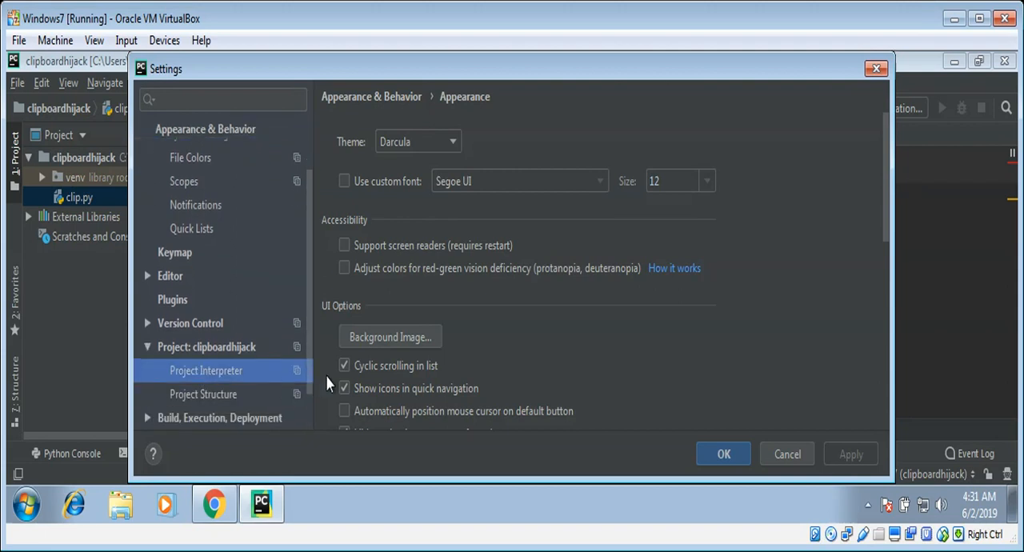
left_click(205, 370)
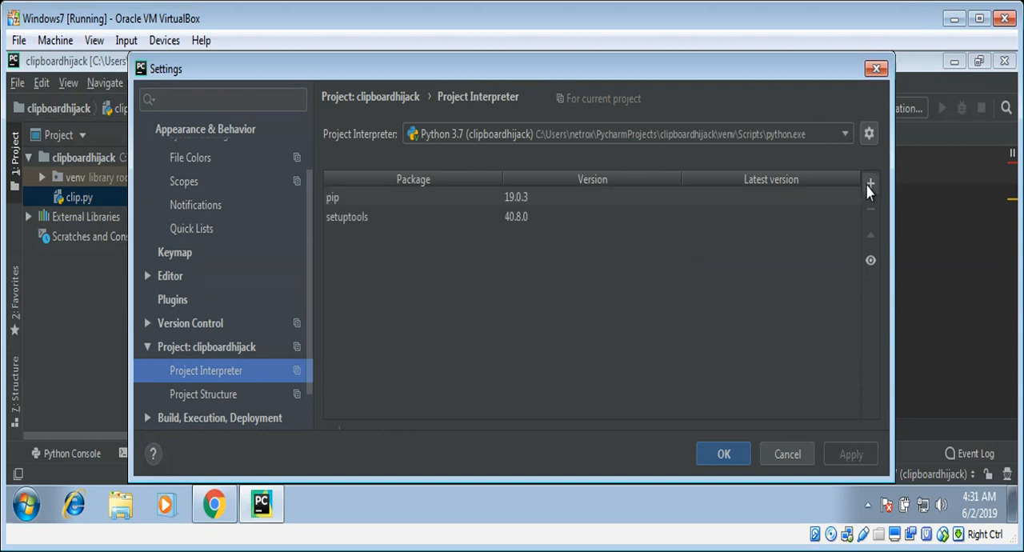
left_click(871, 182)
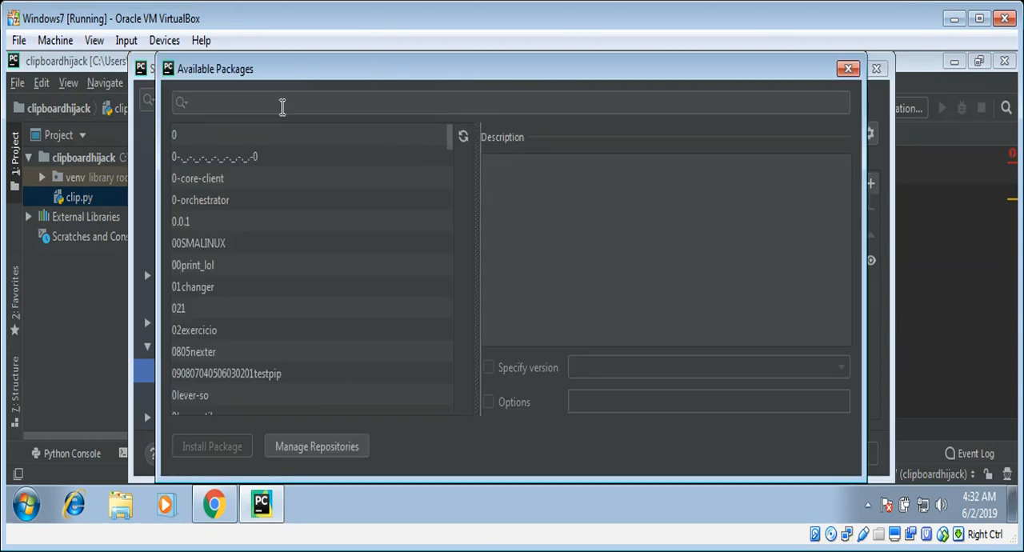
Step: Search 'pyper', install the pyperclip package, and close Settings back to clip.py
type("p")
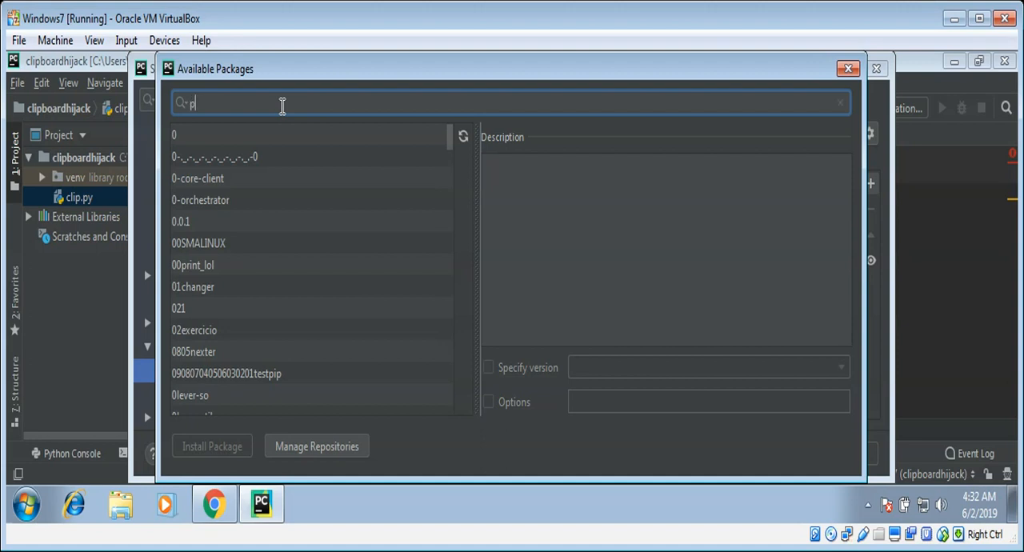
type("ypercli")
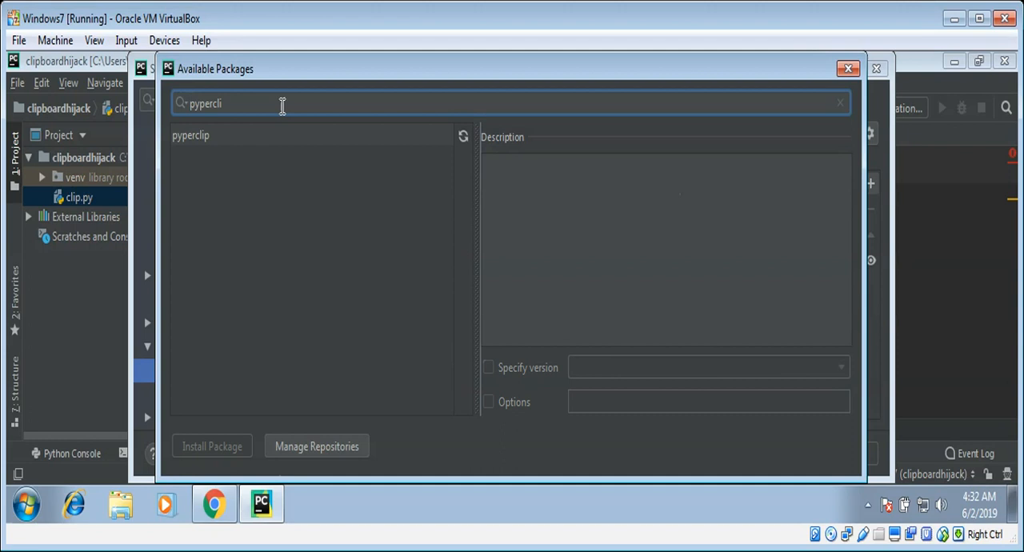
left_click(190, 134)
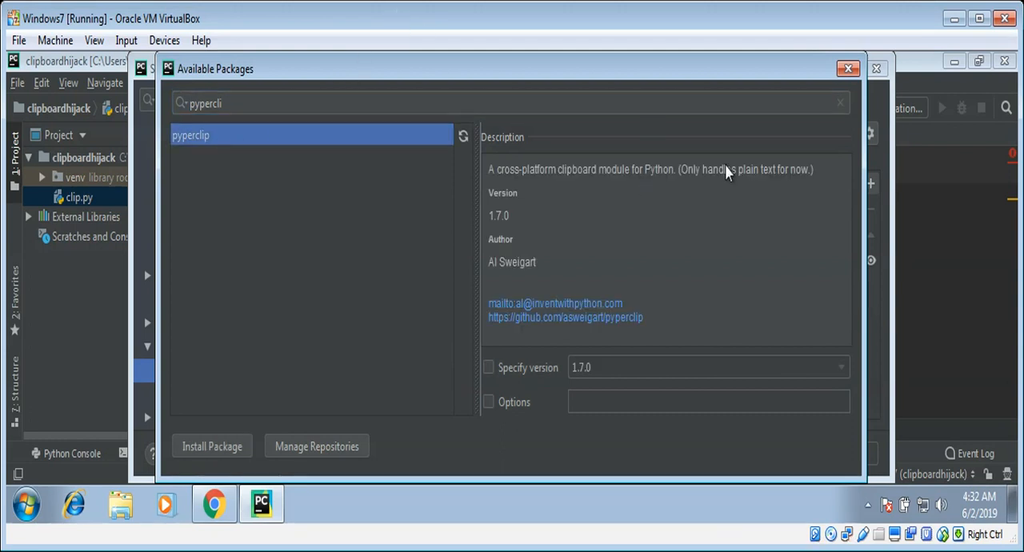
left_click(211, 445)
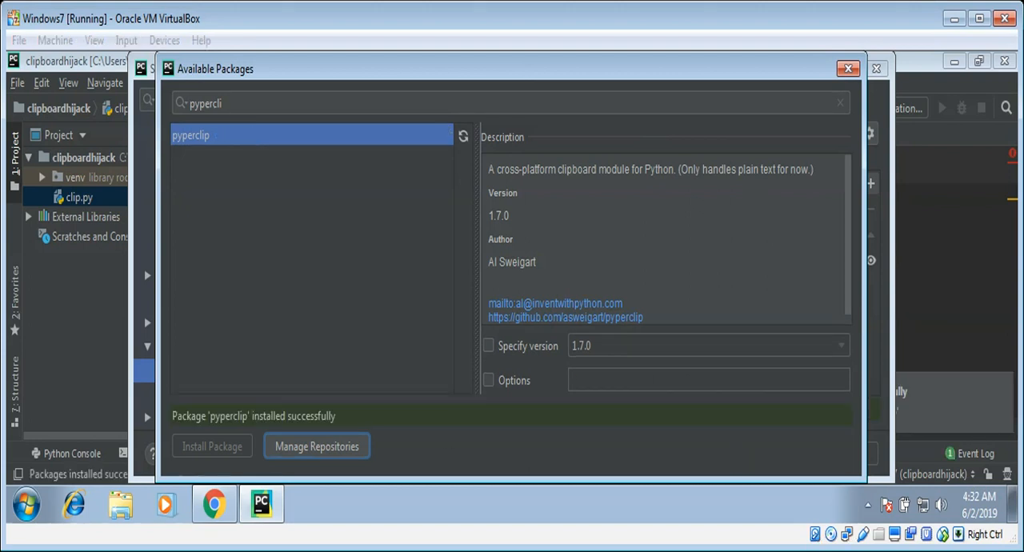
mouse_move(848, 69)
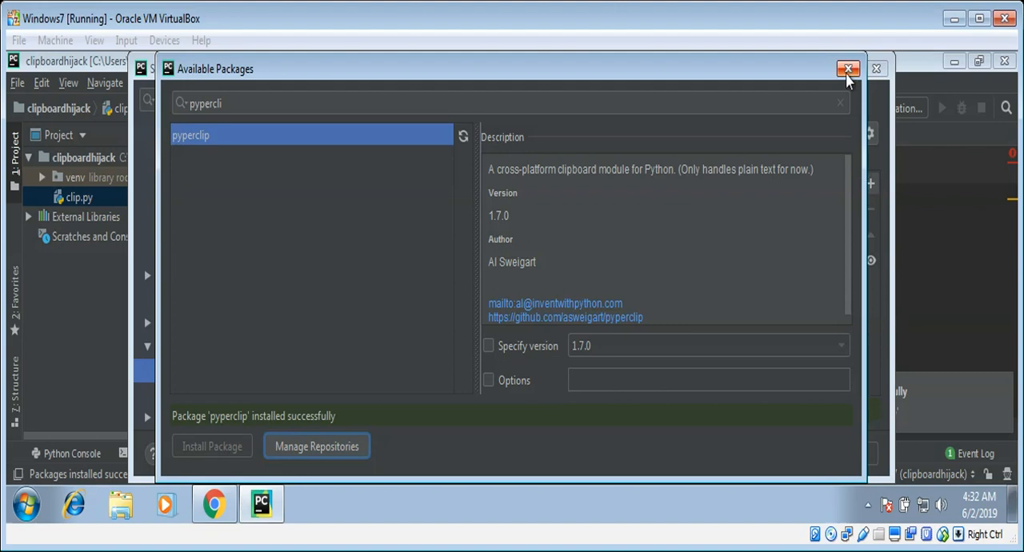
left_click(848, 69)
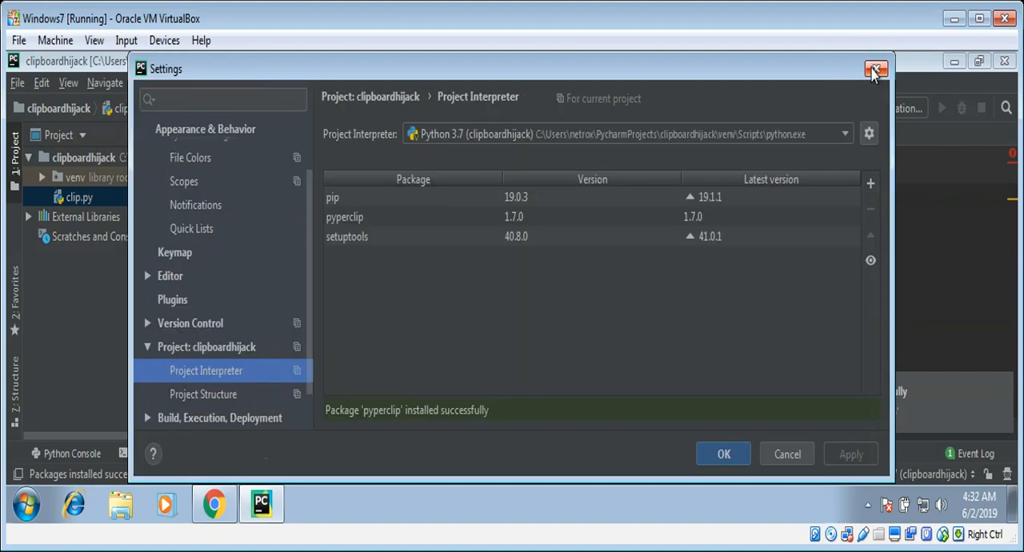
left_click(875, 71)
type("import time")
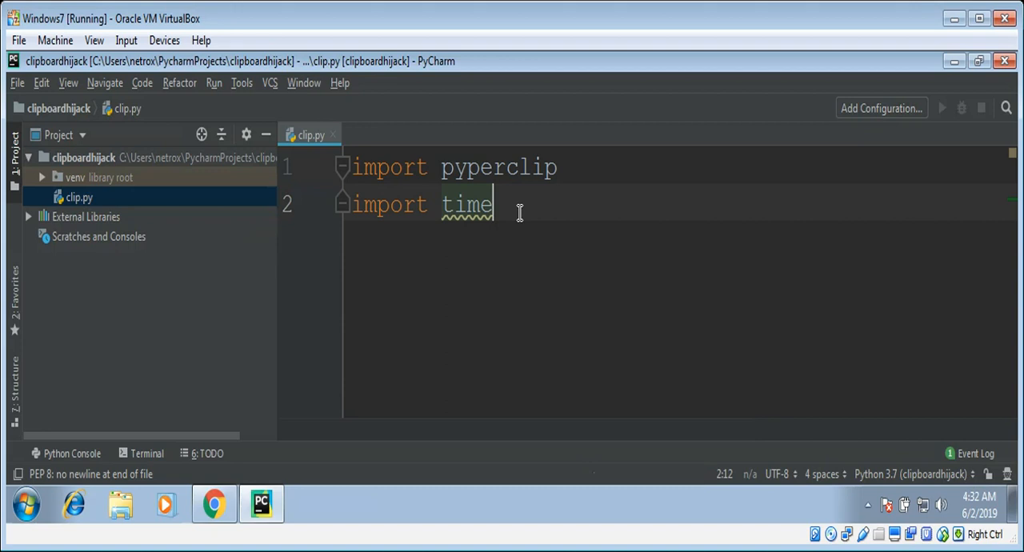
Step: Declare contentList = [] below the imports and start a 'while True:' loop
key("enter")
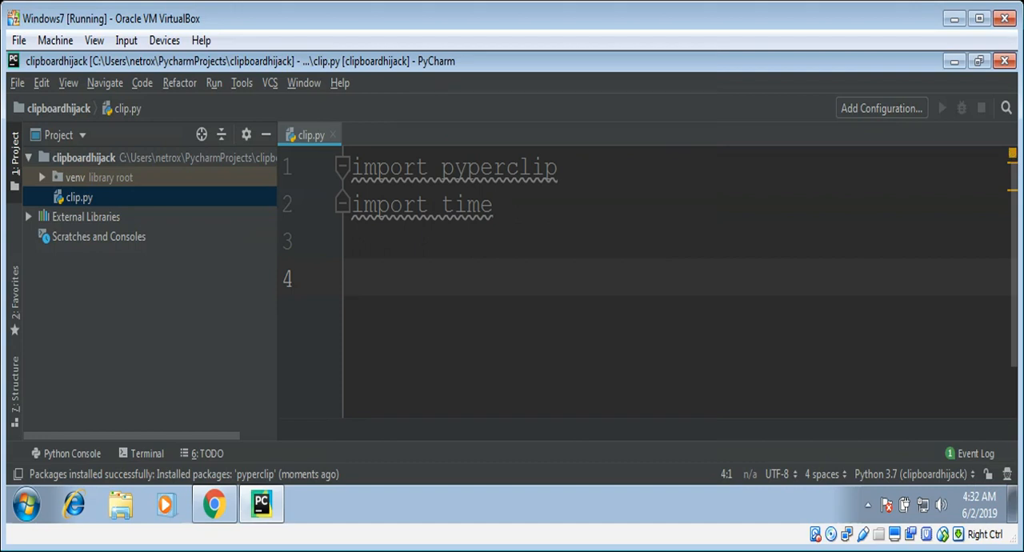
type("content")
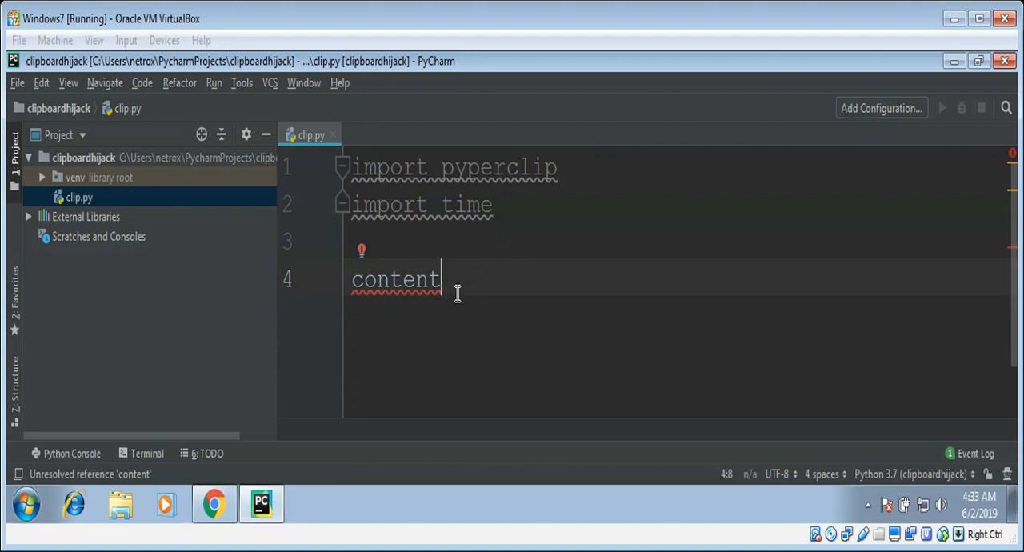
type("List")
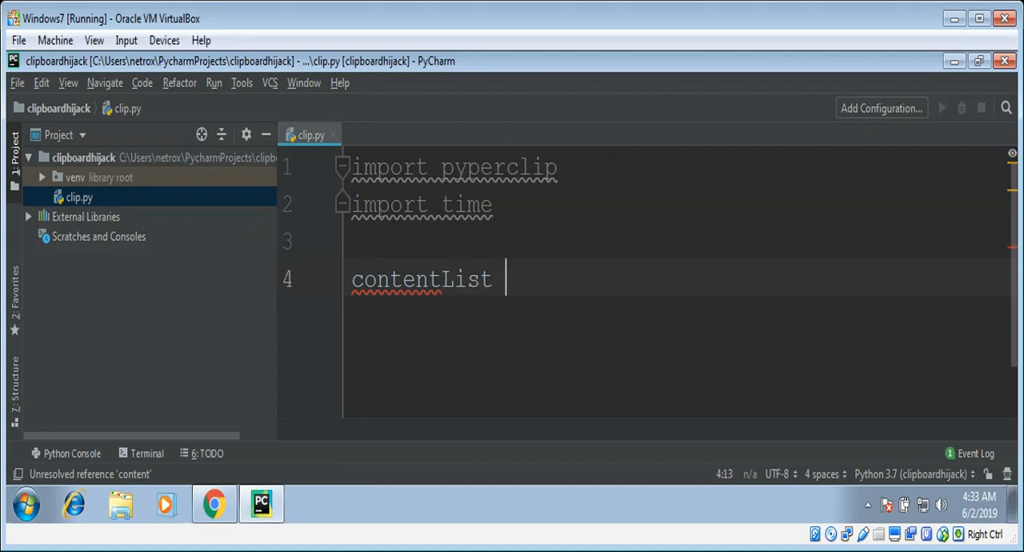
type("=")
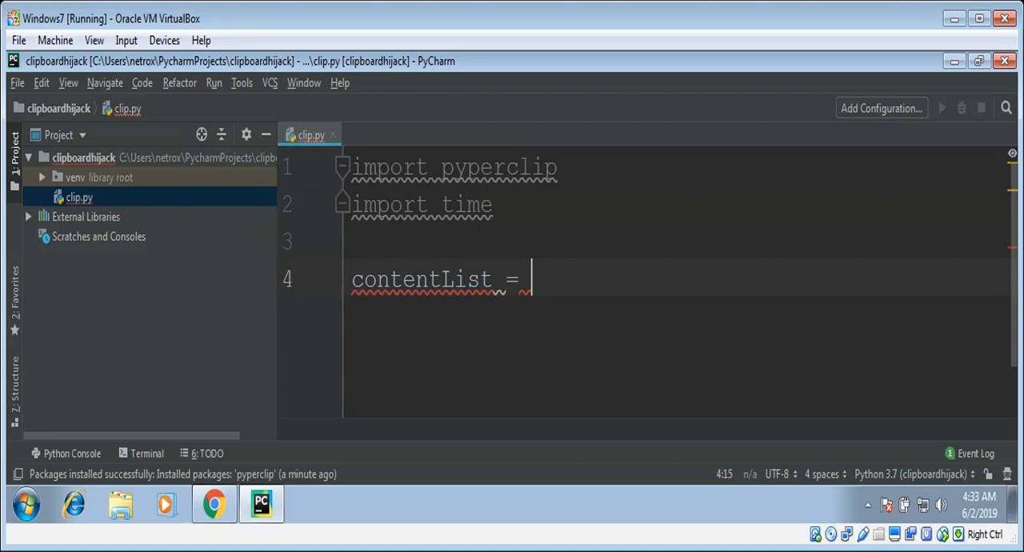
type("[]")
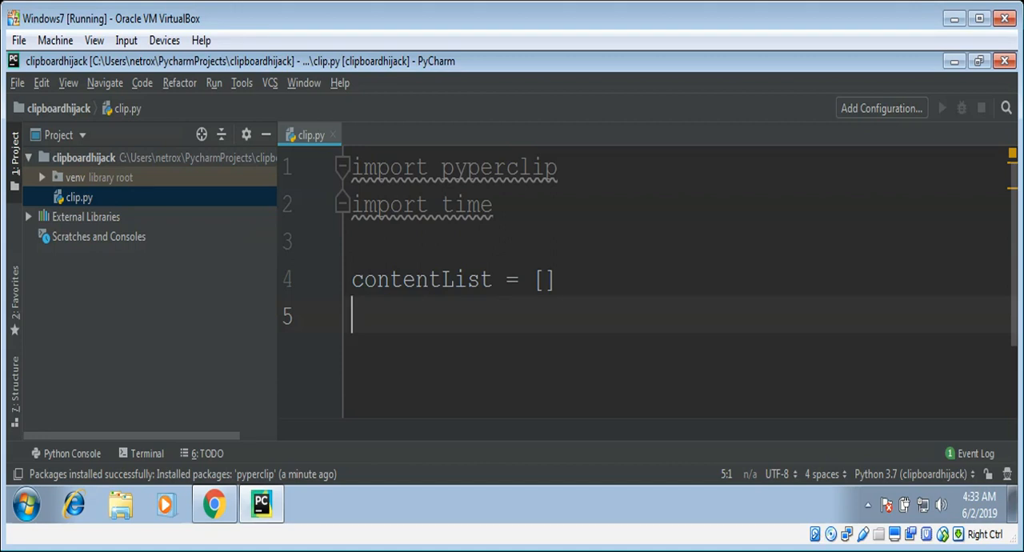
type("while")
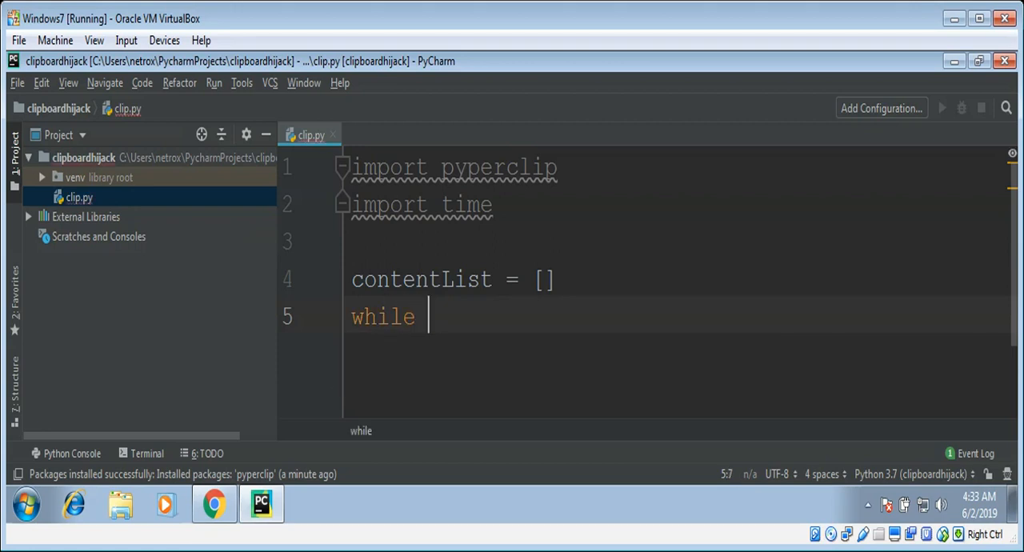
type("T")
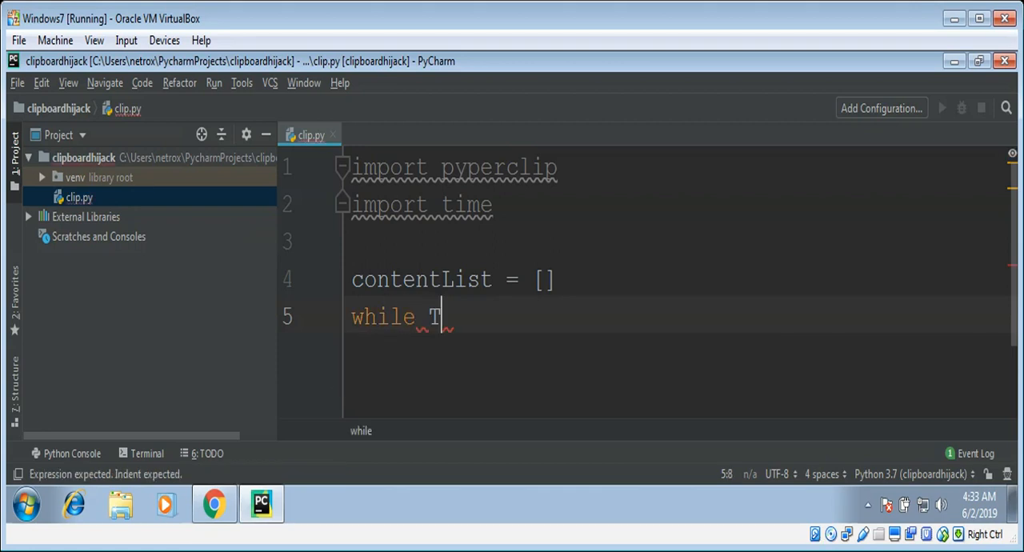
type("rue:")
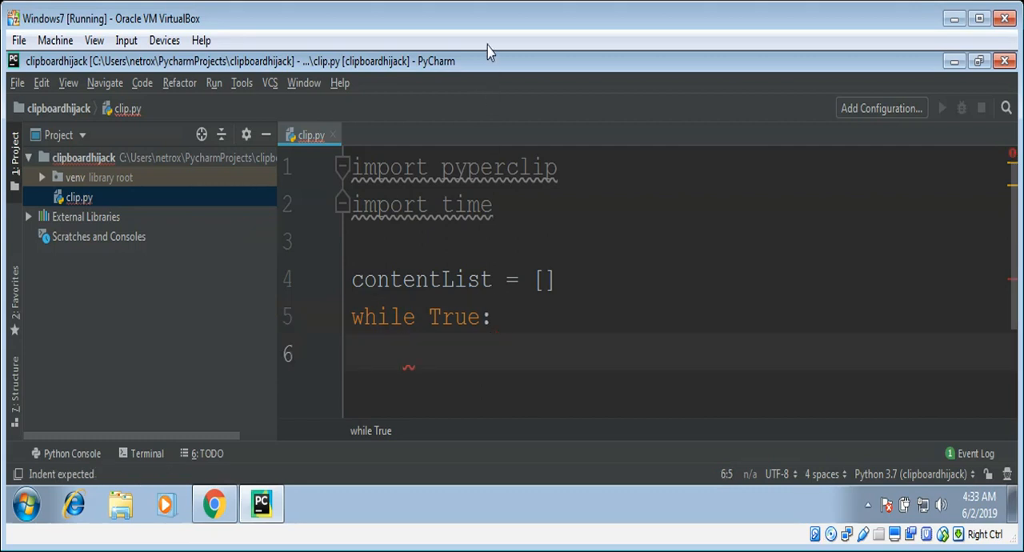
Step: Write the loop's first line "if pyperclip.paste() != 'None':" with the != spacing fixed
left_click(403, 352)
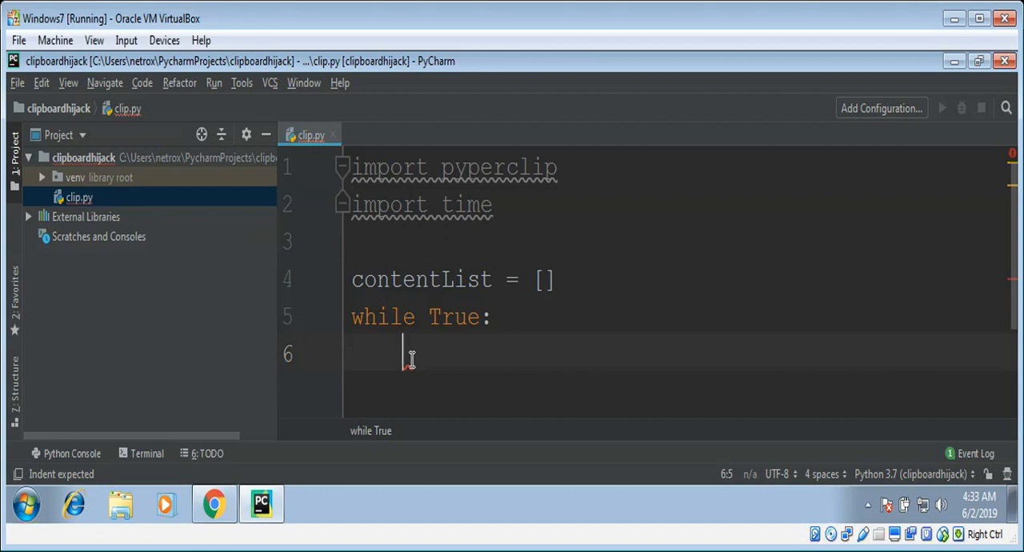
type("if")
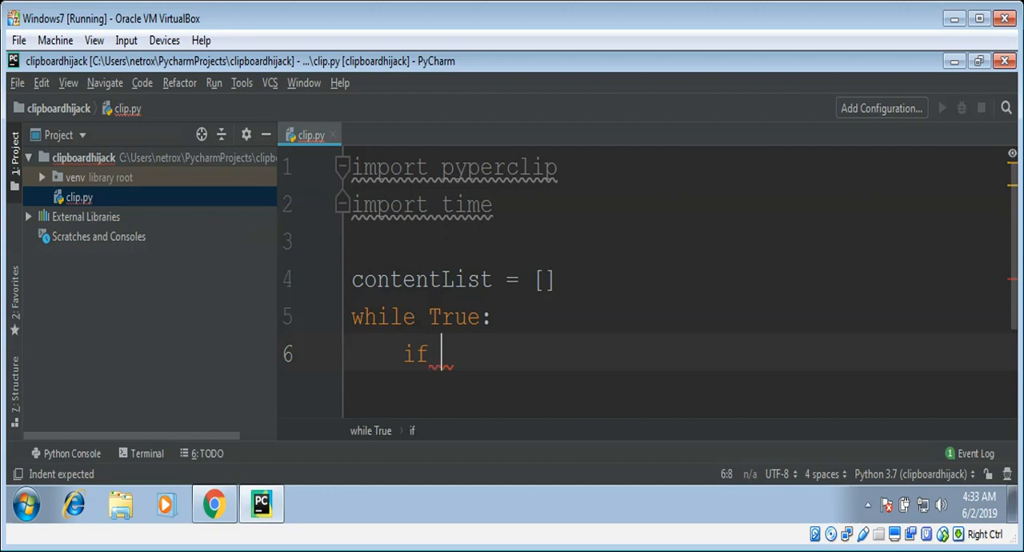
type("pyperclip.")
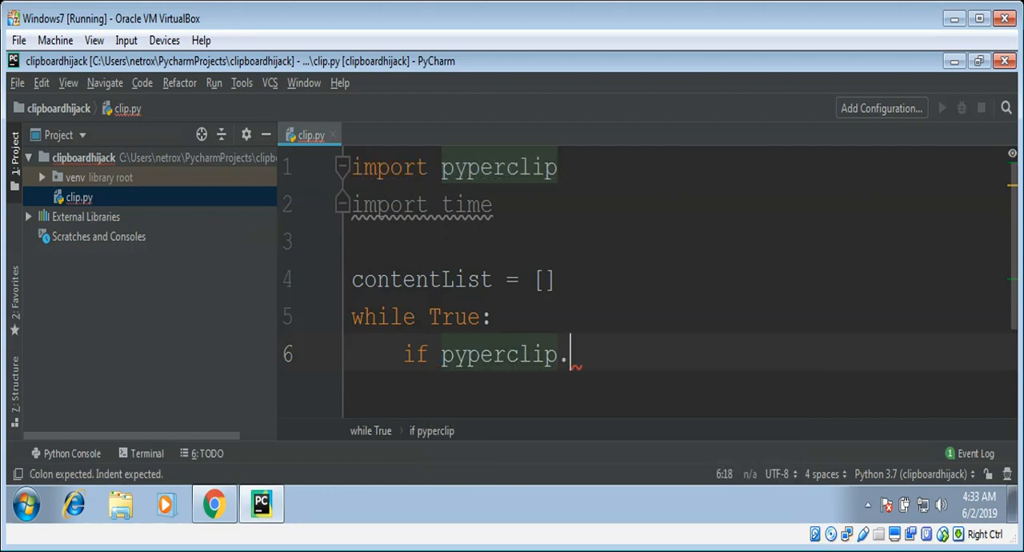
type("paste")
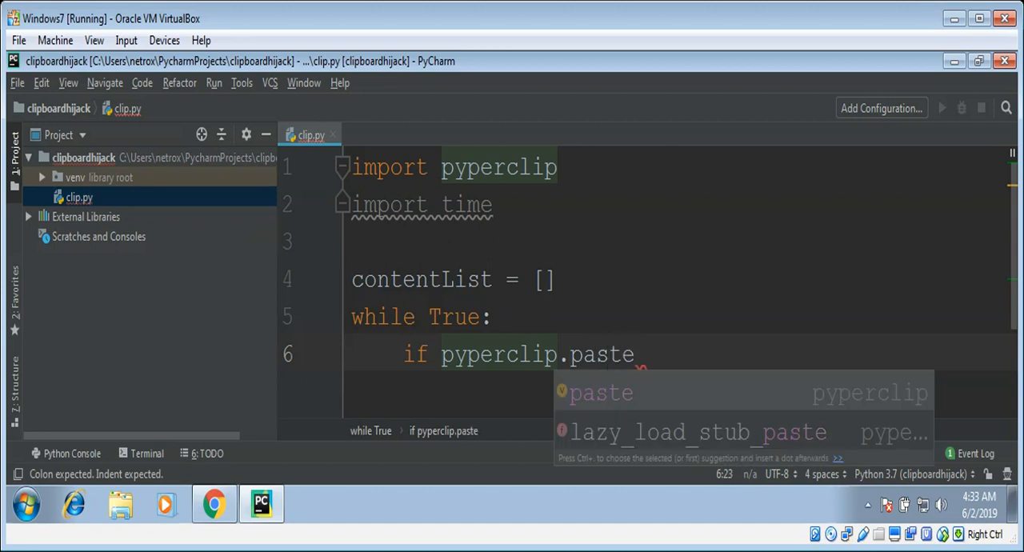
type("()")
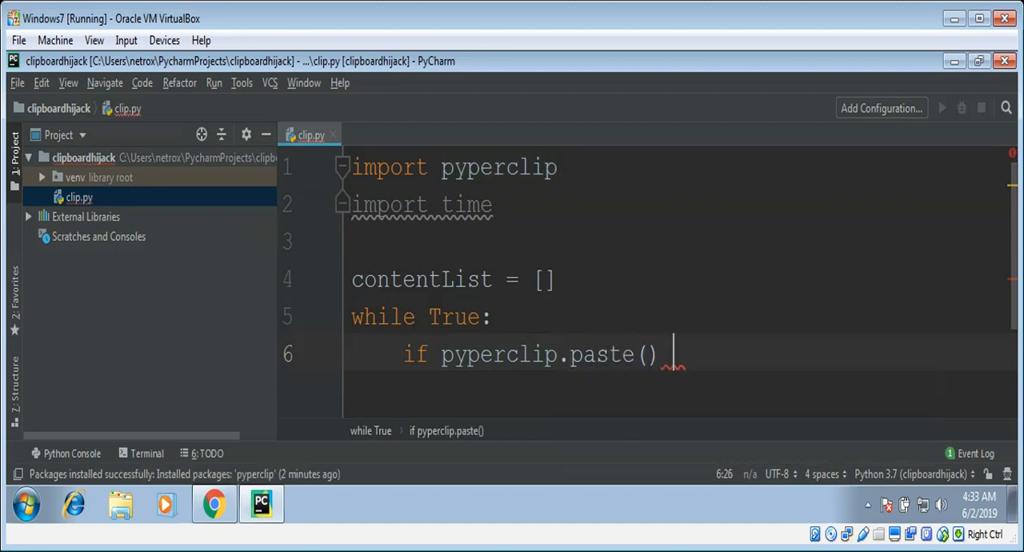
type("!=")
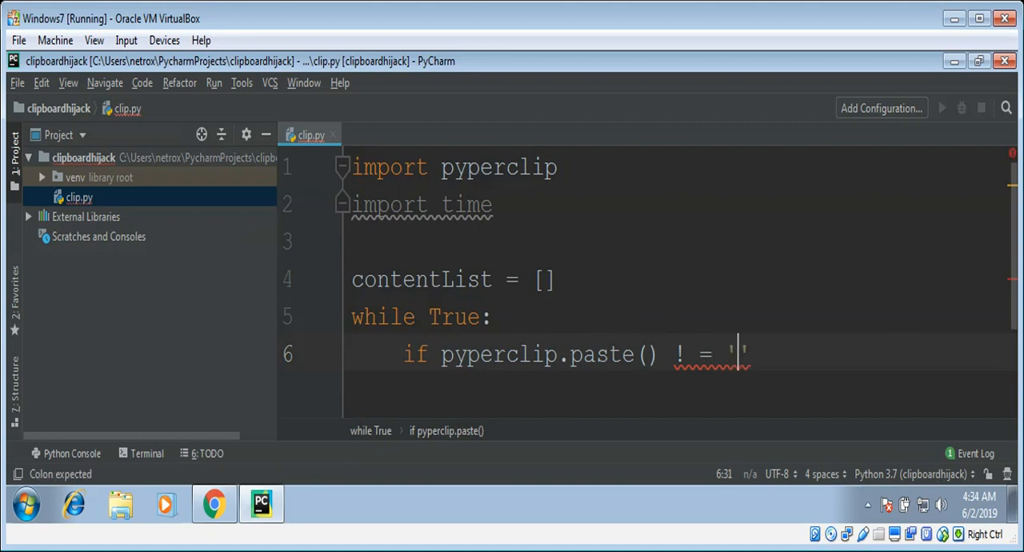
type("None")
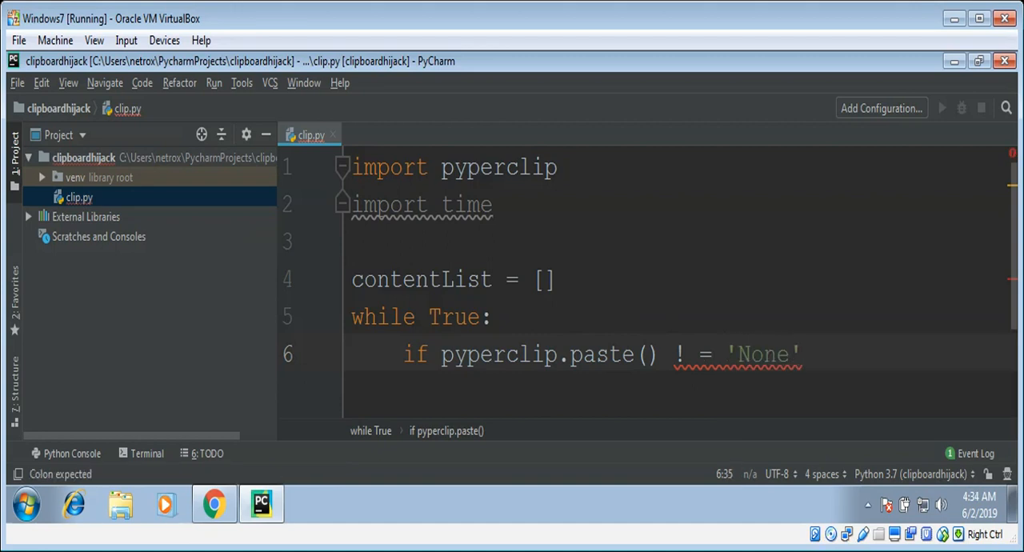
type(":")
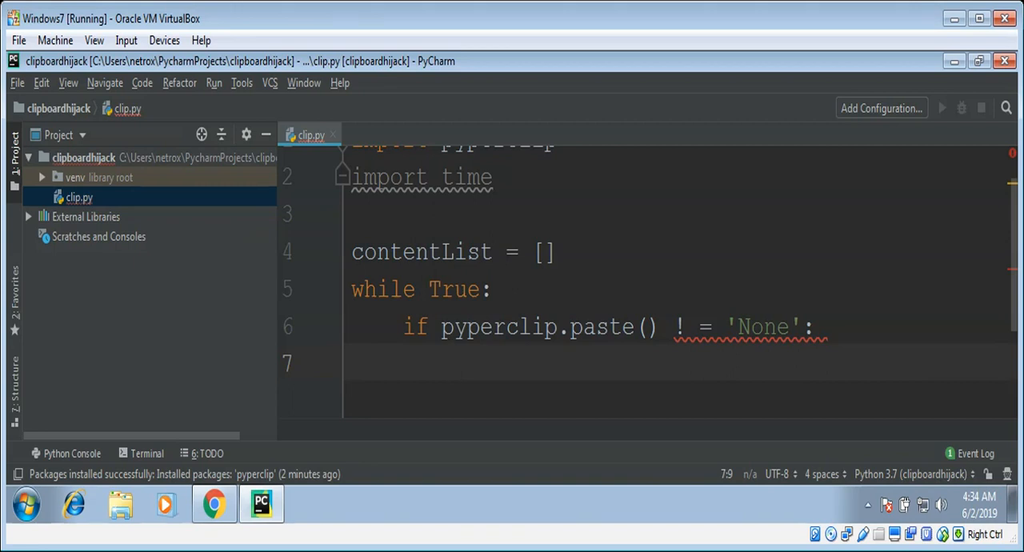
left_click(705, 327)
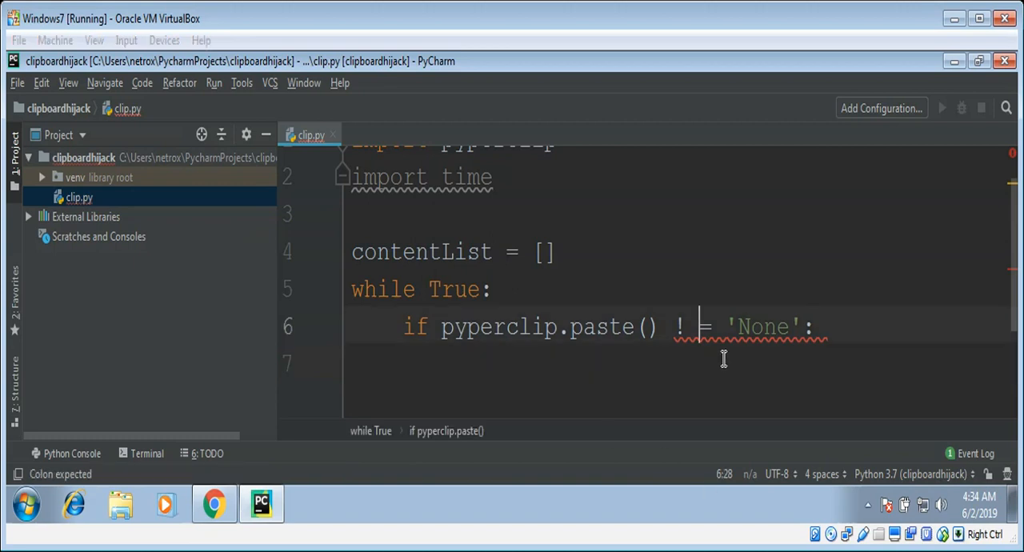
key("Backspace")
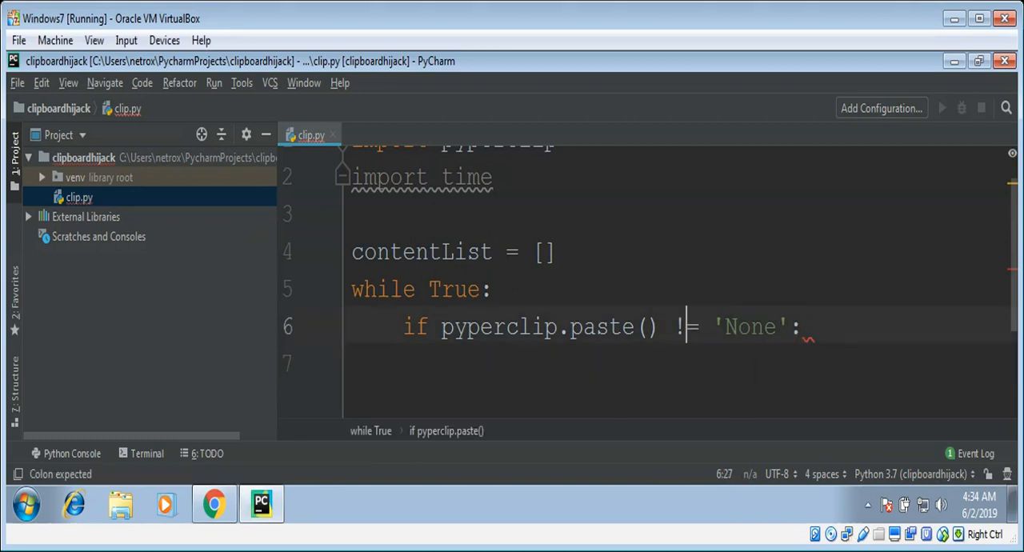
Step: Add 'data = pyperclip.paste()' under the if, correcting the payperclip typo
key("enter")
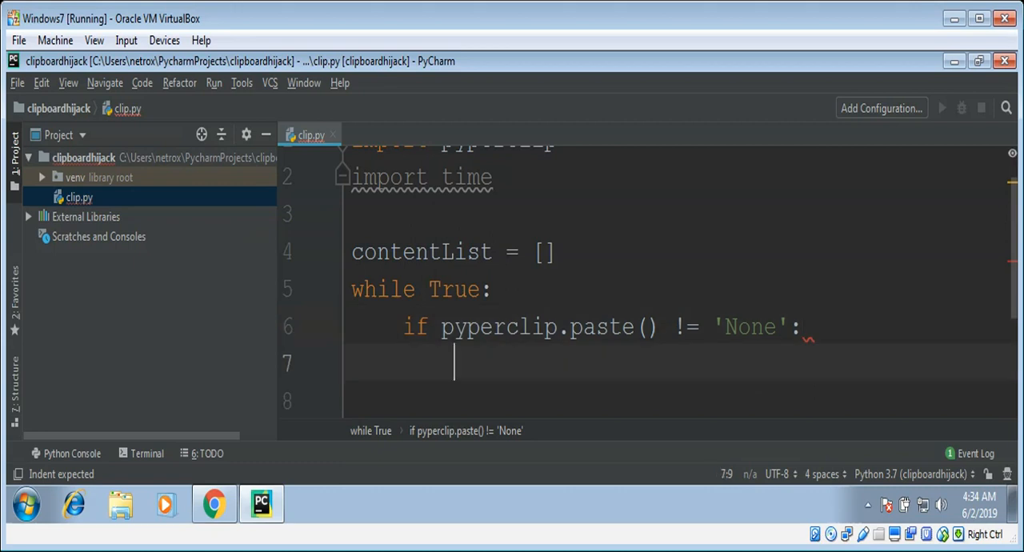
type("d")
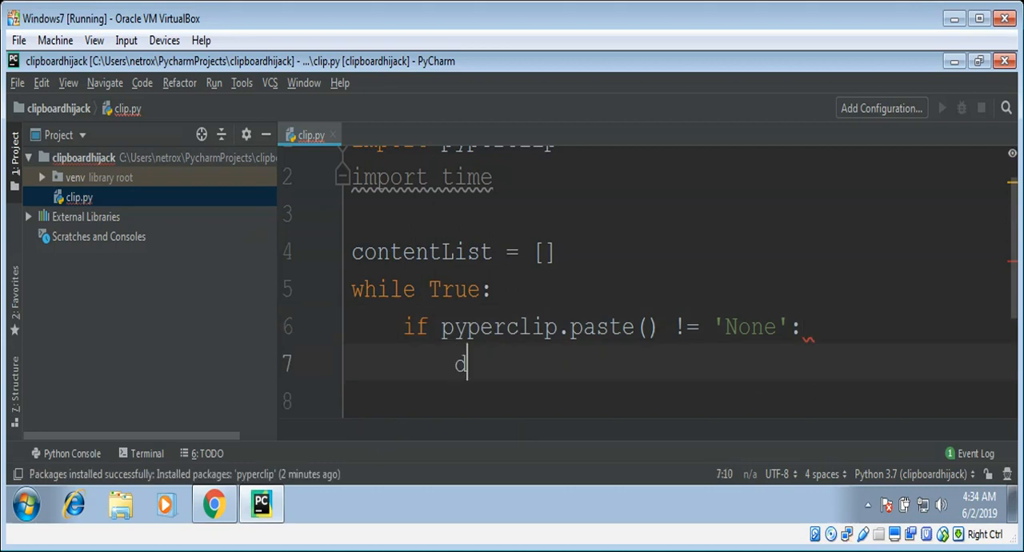
type("ata")
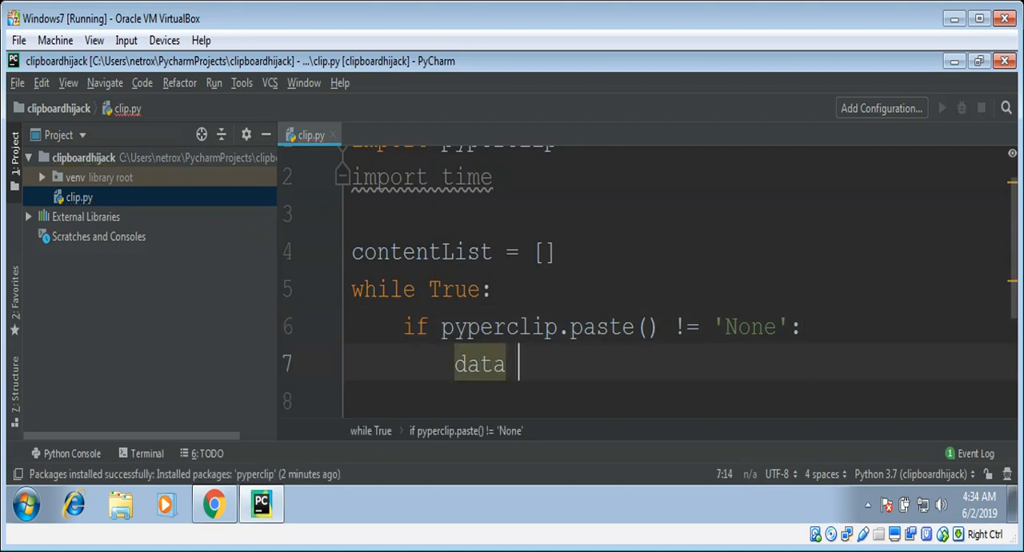
type("= p")
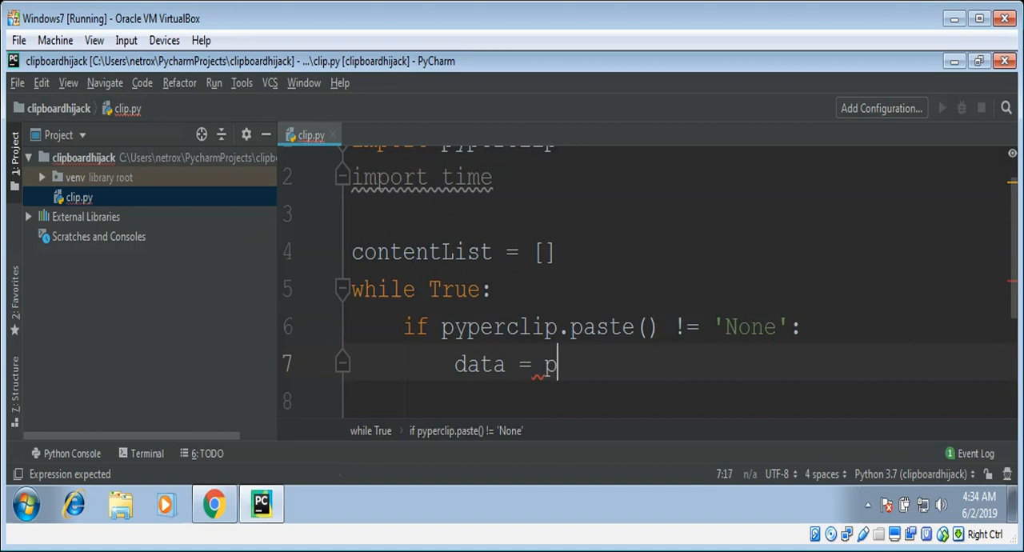
type("ayper")
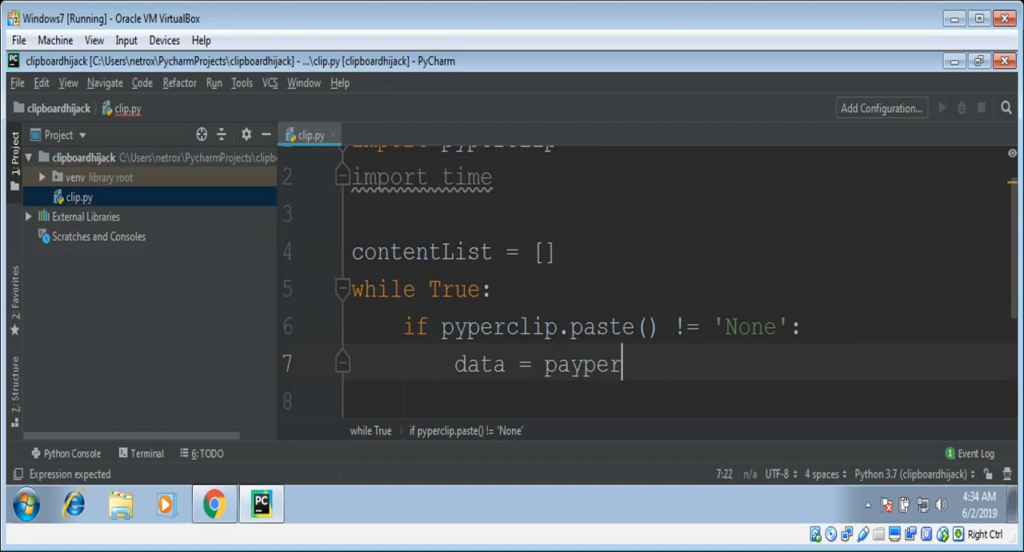
type("clip.")
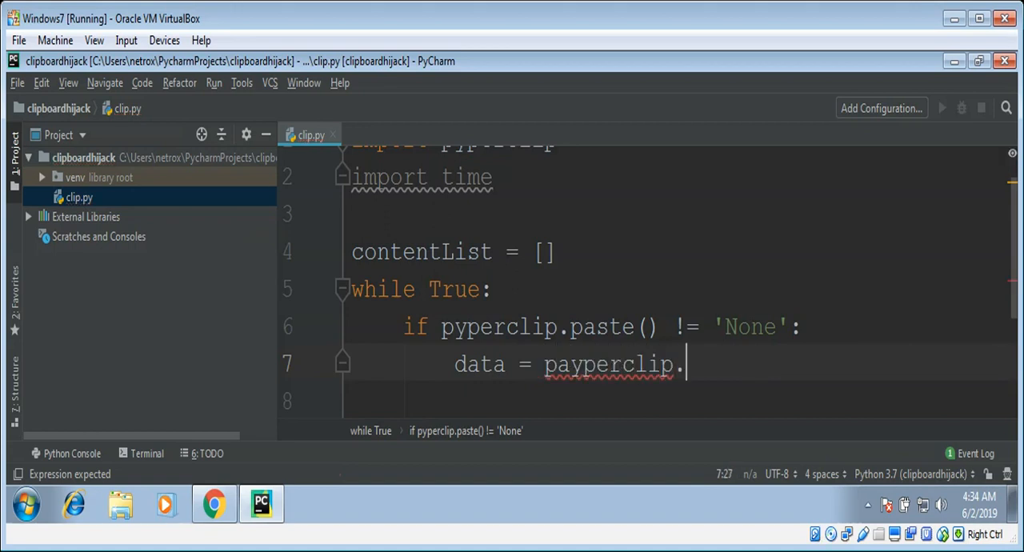
type("paste")
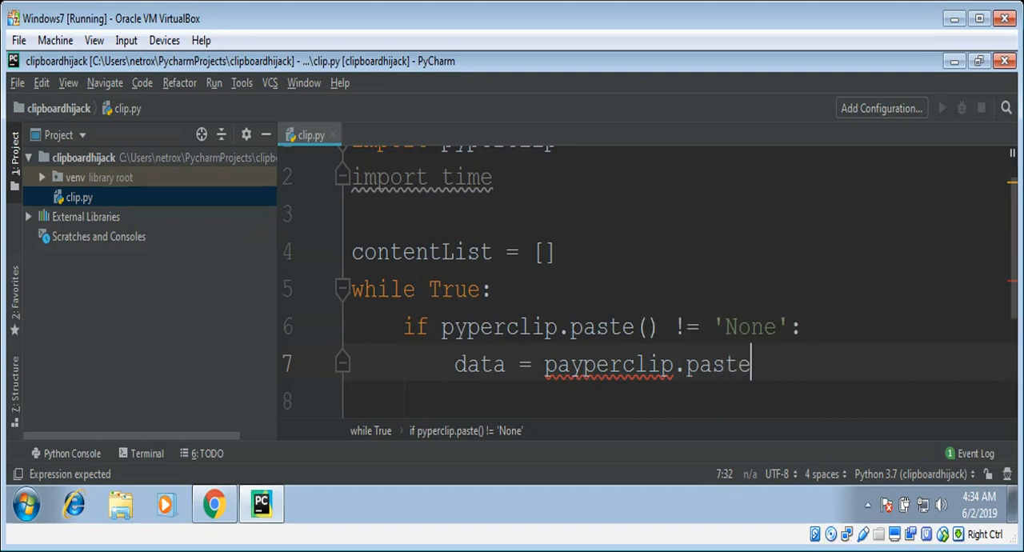
type("()")
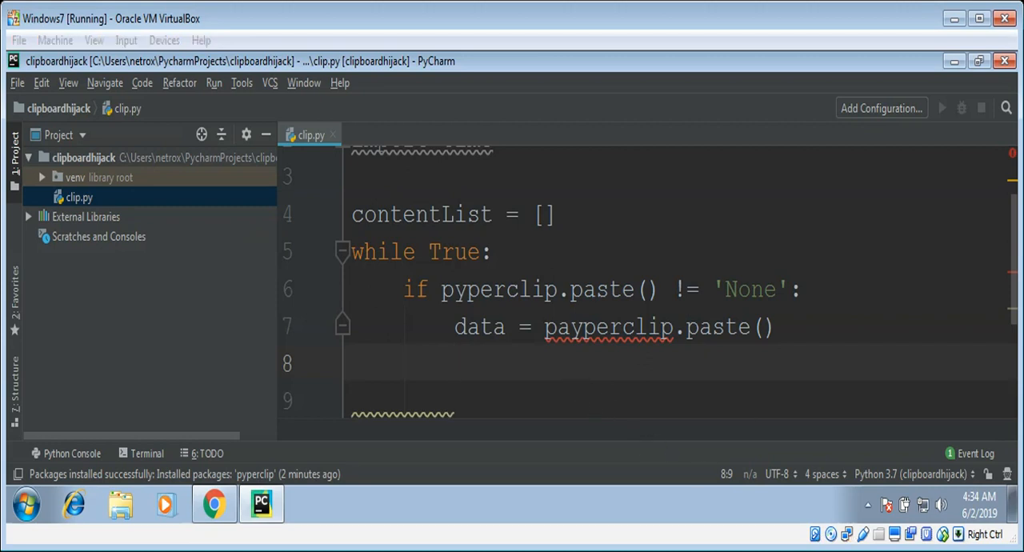
left_click(569, 326)
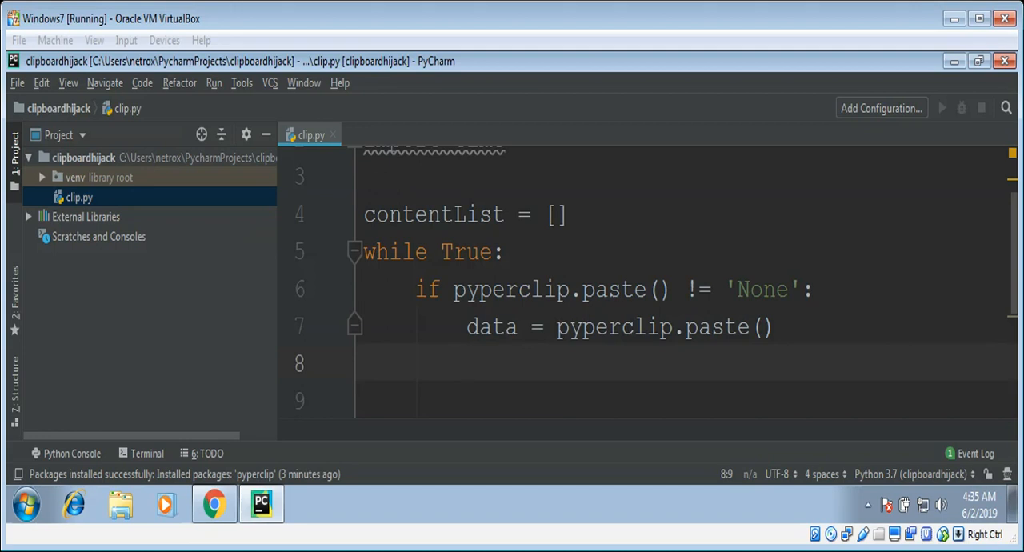
left_click(467, 361)
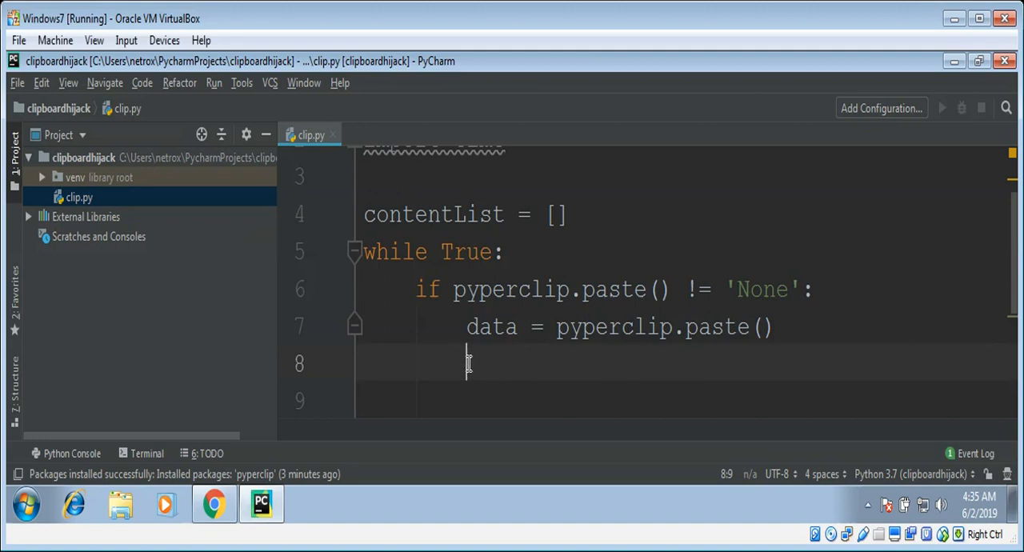
Step: Add an 'if data not in list' check whose body is contentList.append(data)
type("if d")
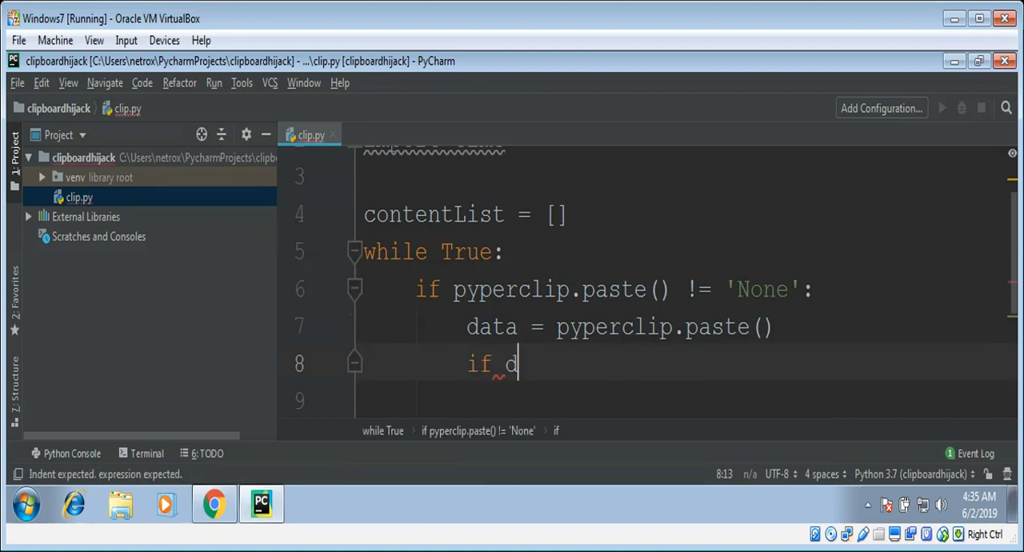
type("ata not in list {")
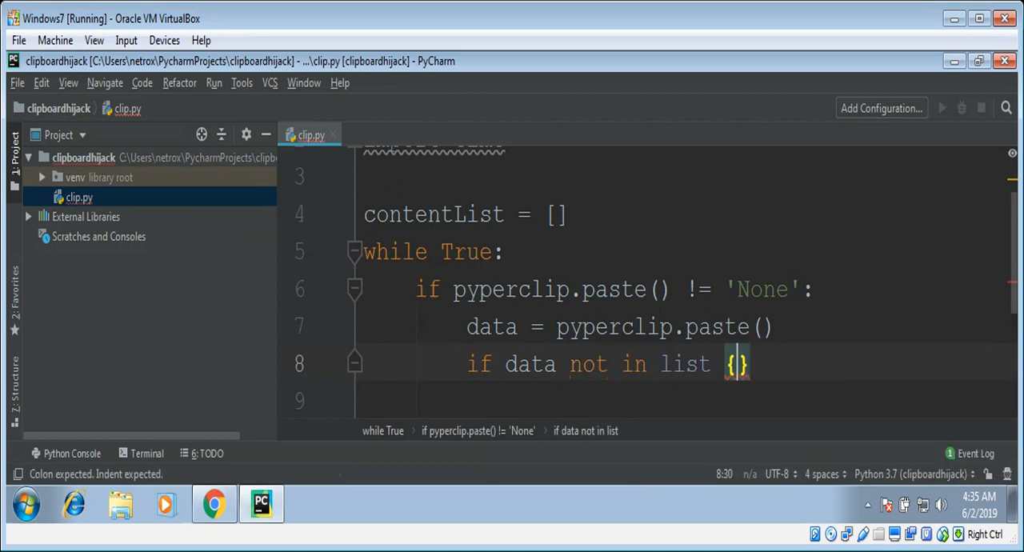
key("BackSpace")
type(":")
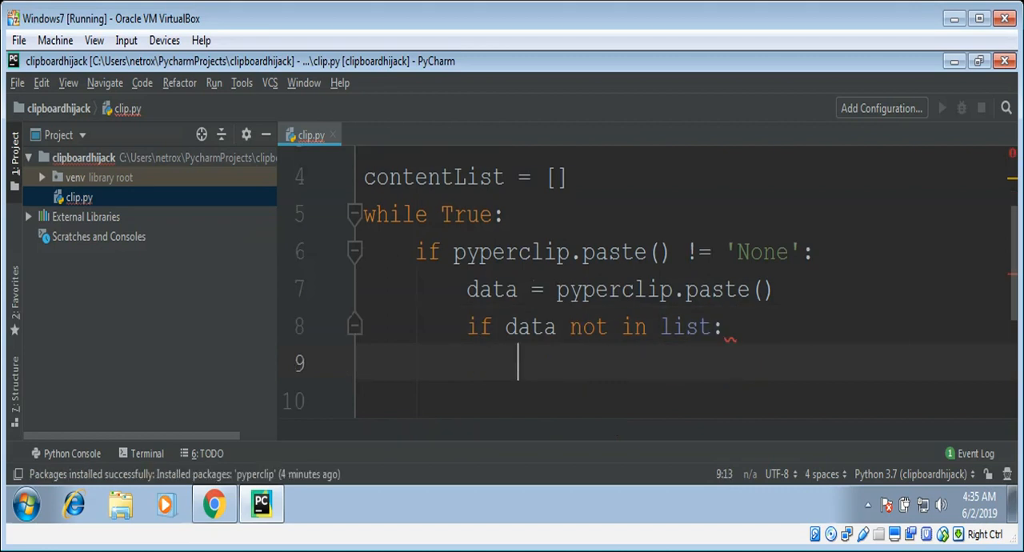
type("c")
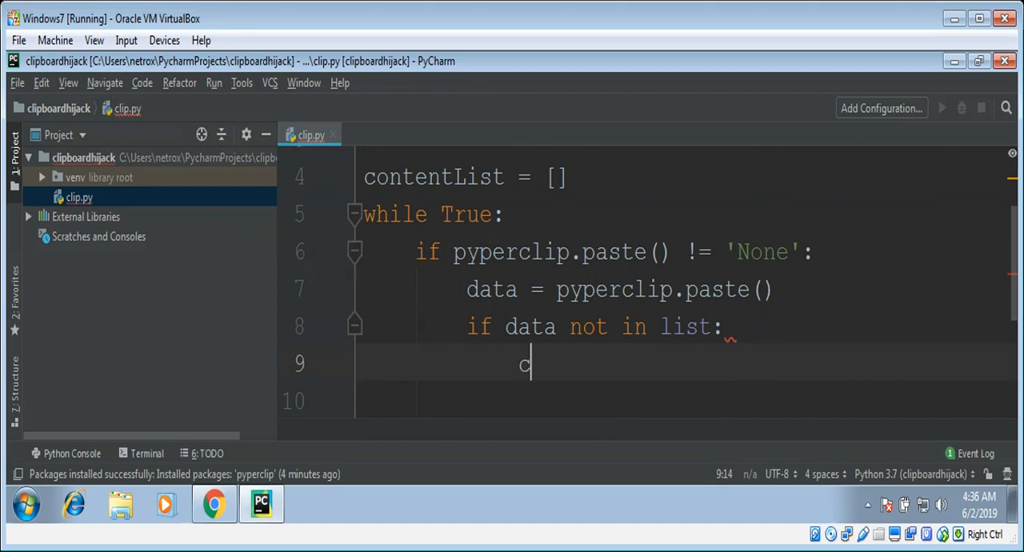
type("ontentList")
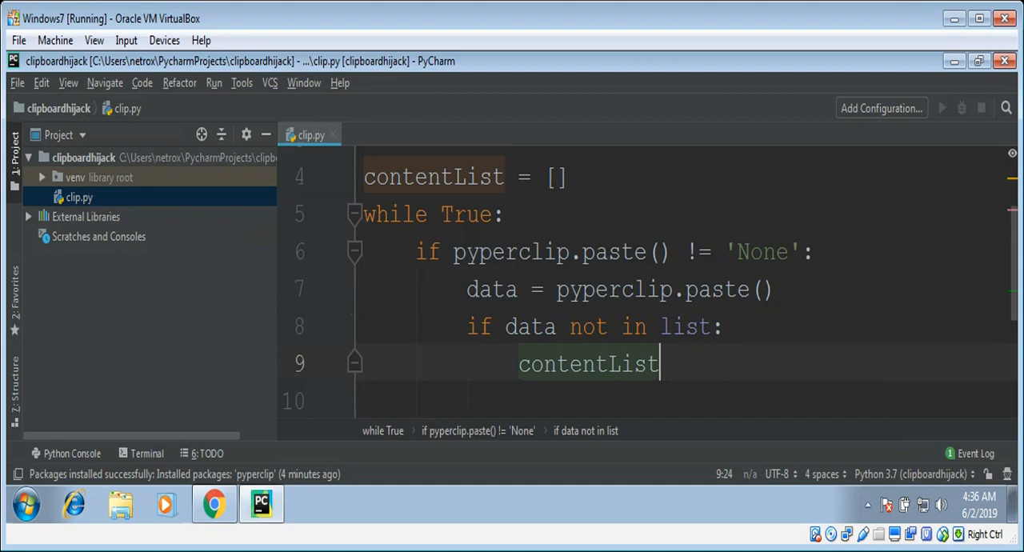
type(".append")
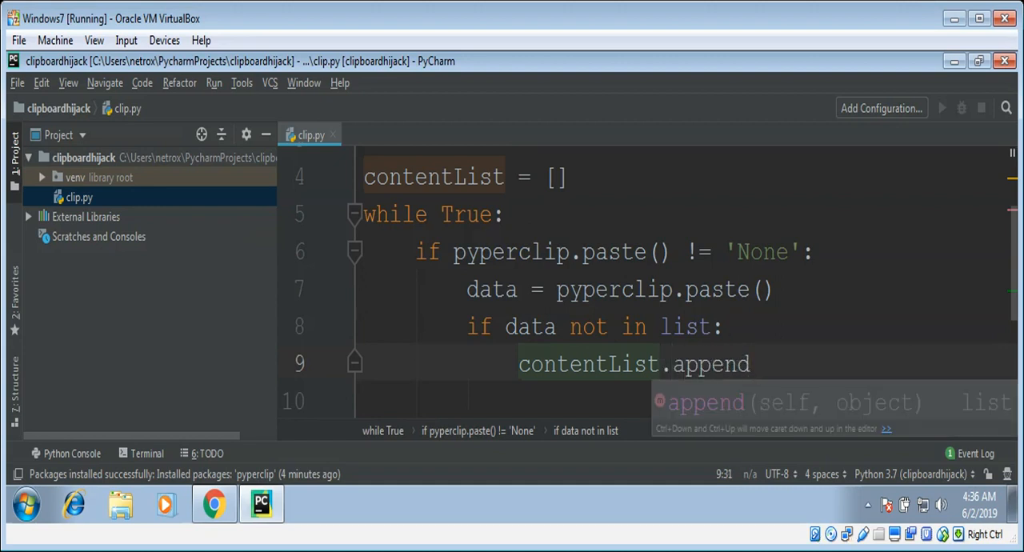
type("(dat")
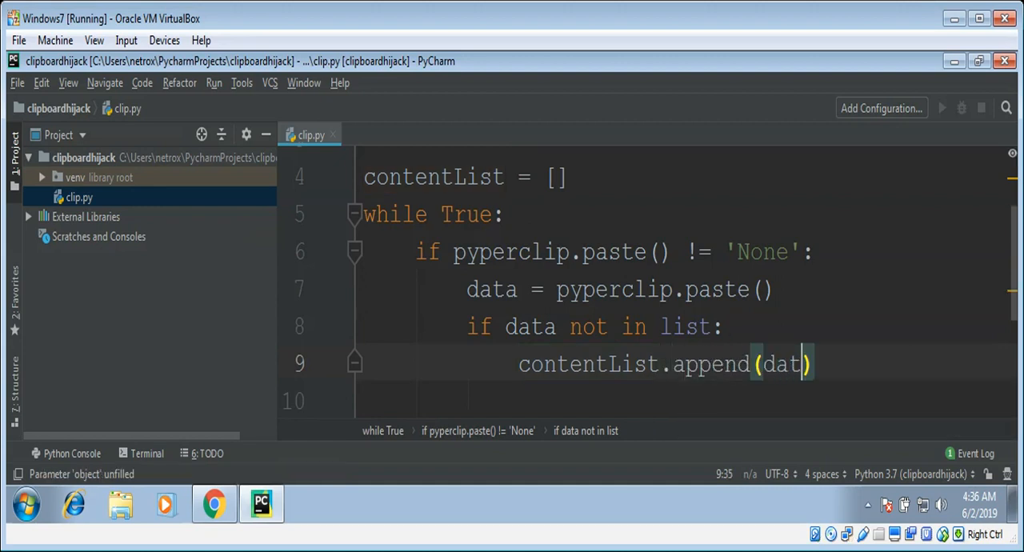
type("a)")
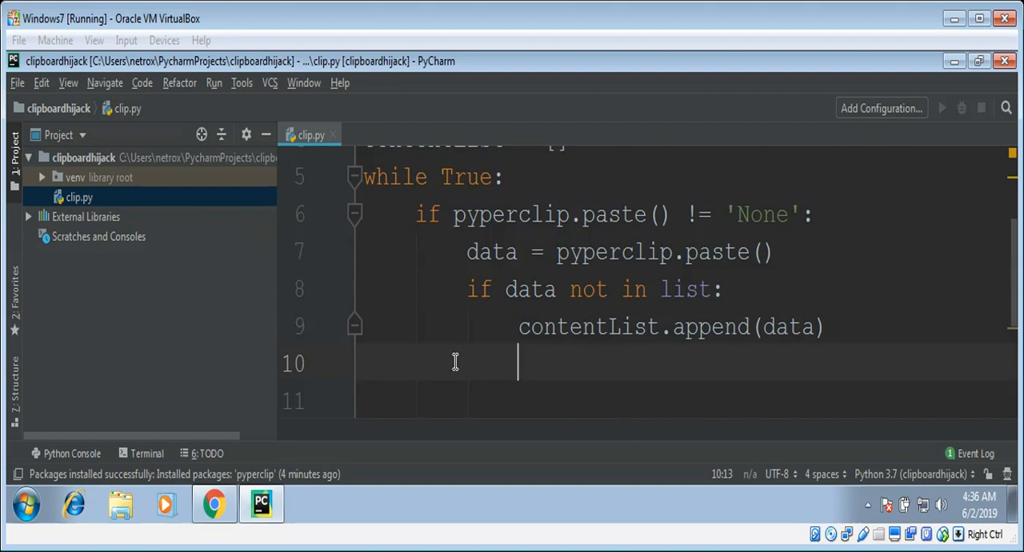
mouse_move(531, 372)
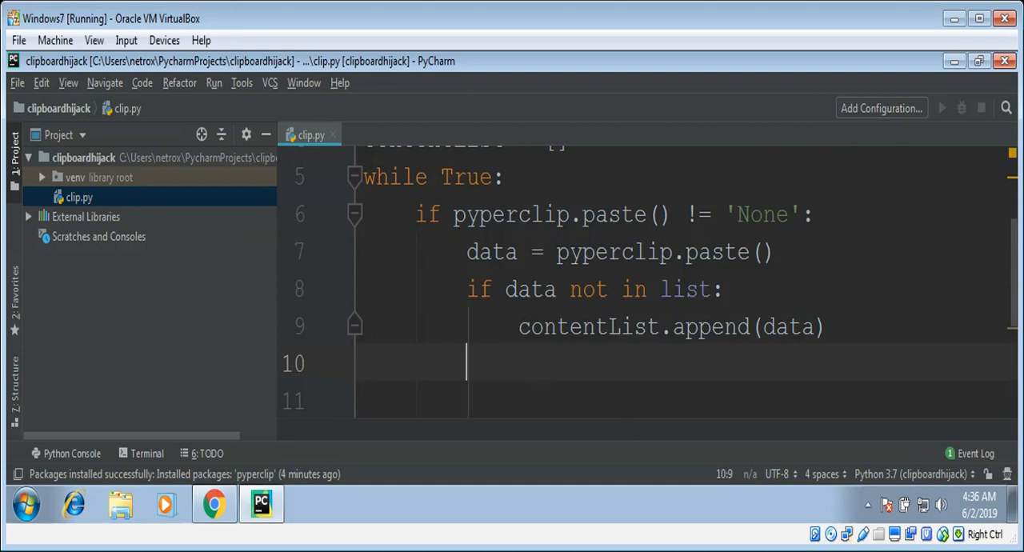
Step: End the loop body with print(contentList) and time.sleep(5)
type("print(")
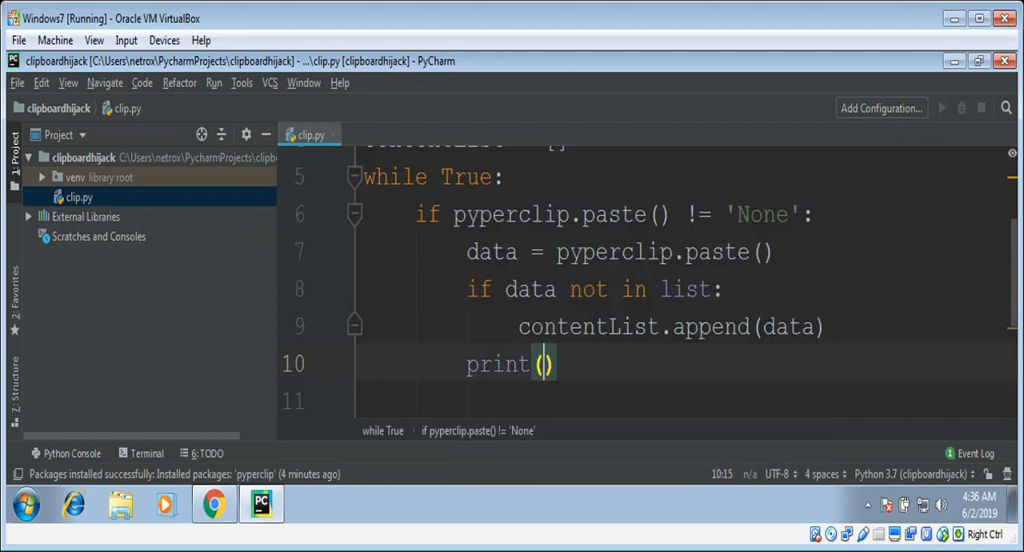
type("content")
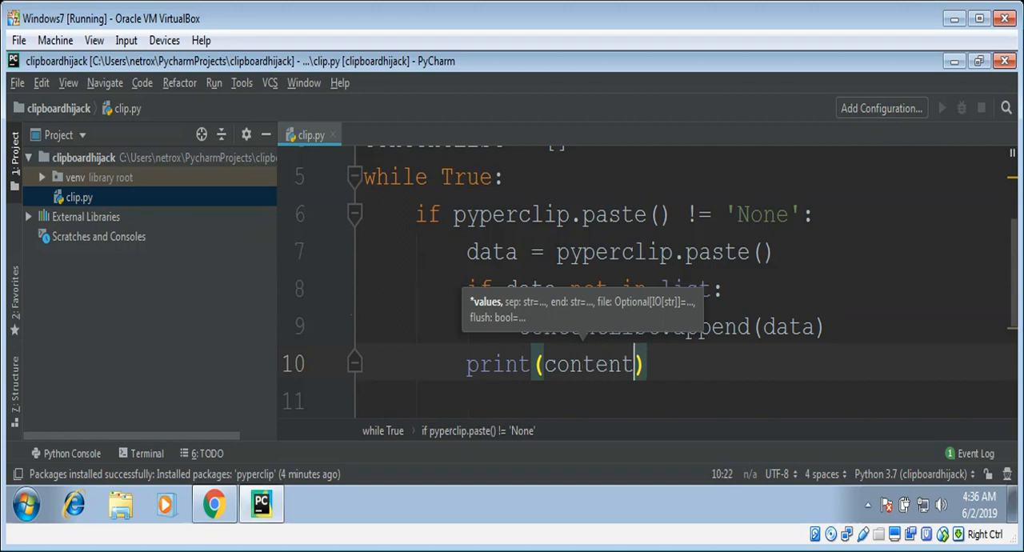
type("List")
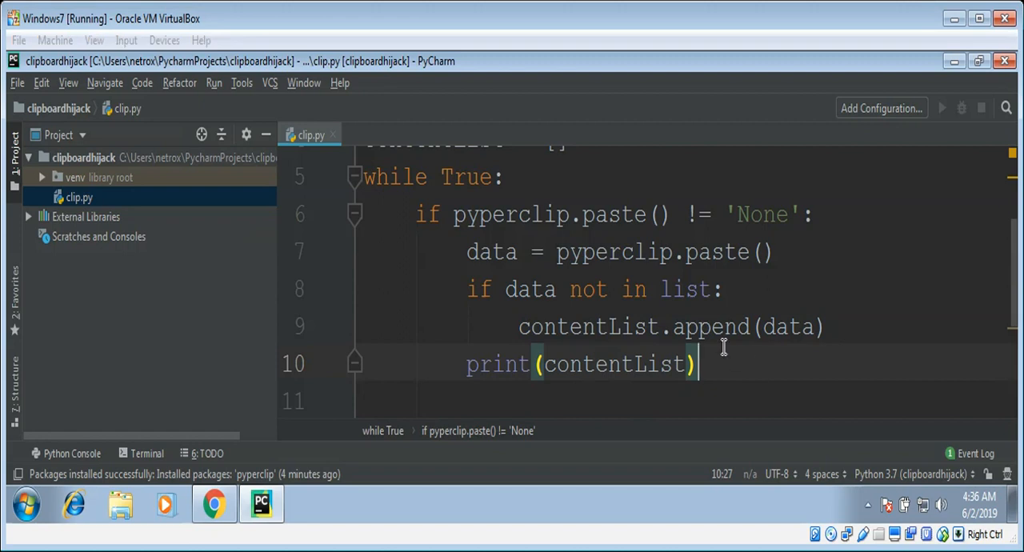
key("enter")
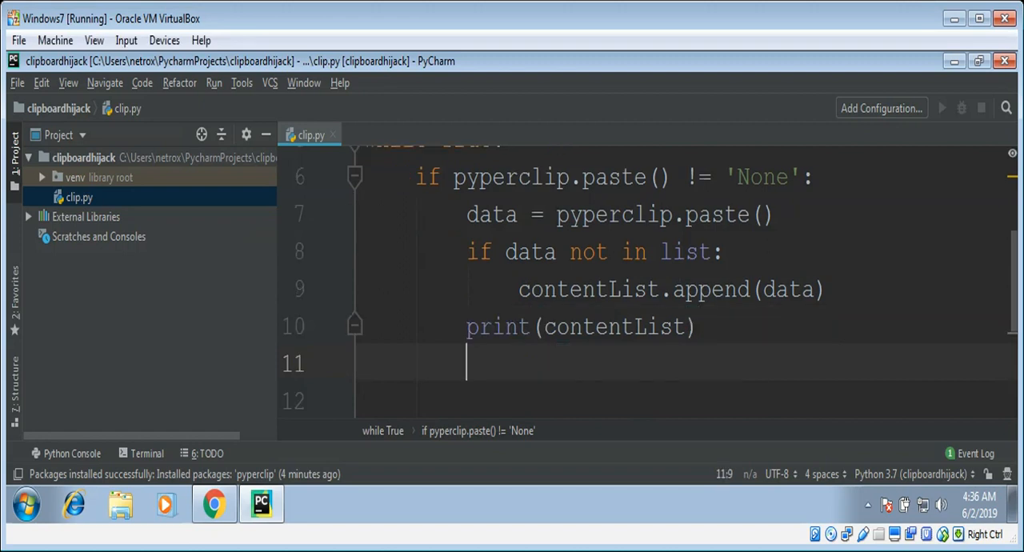
type("p")
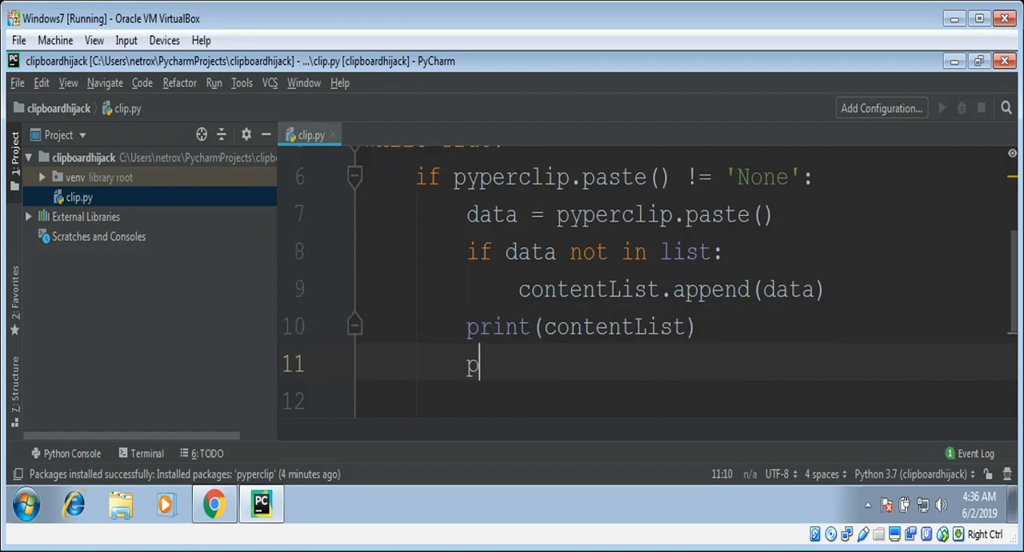
key("backspace")
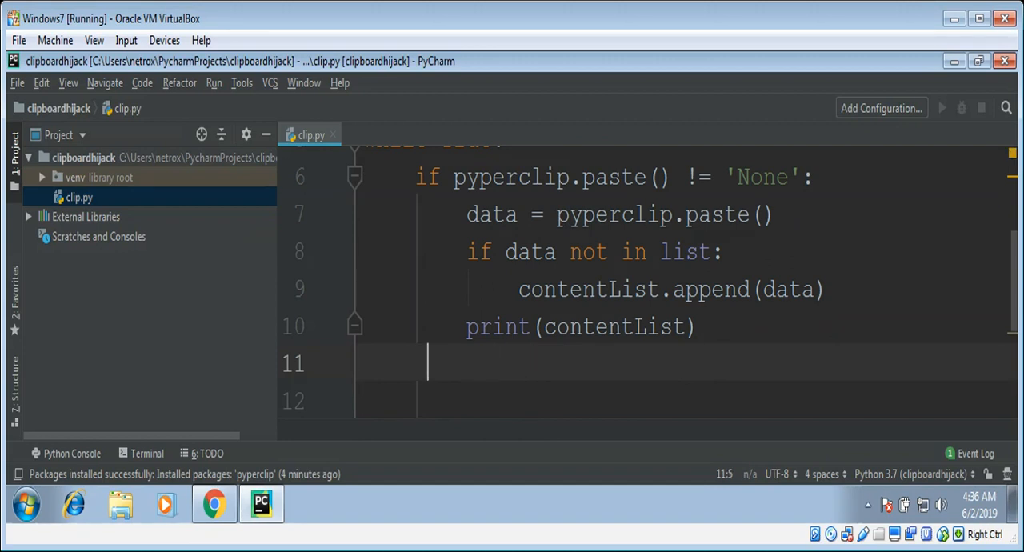
type("t")
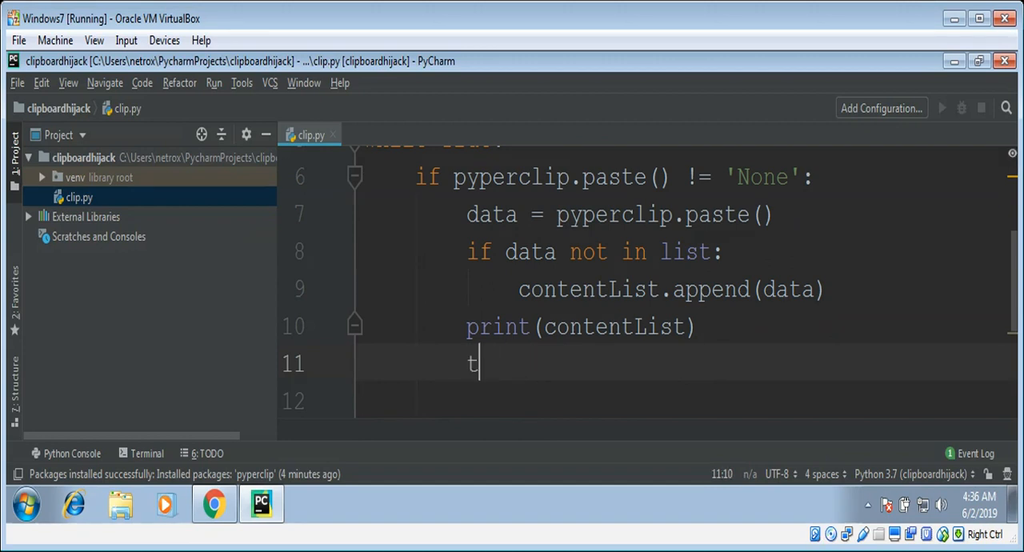
type("ime.slee")
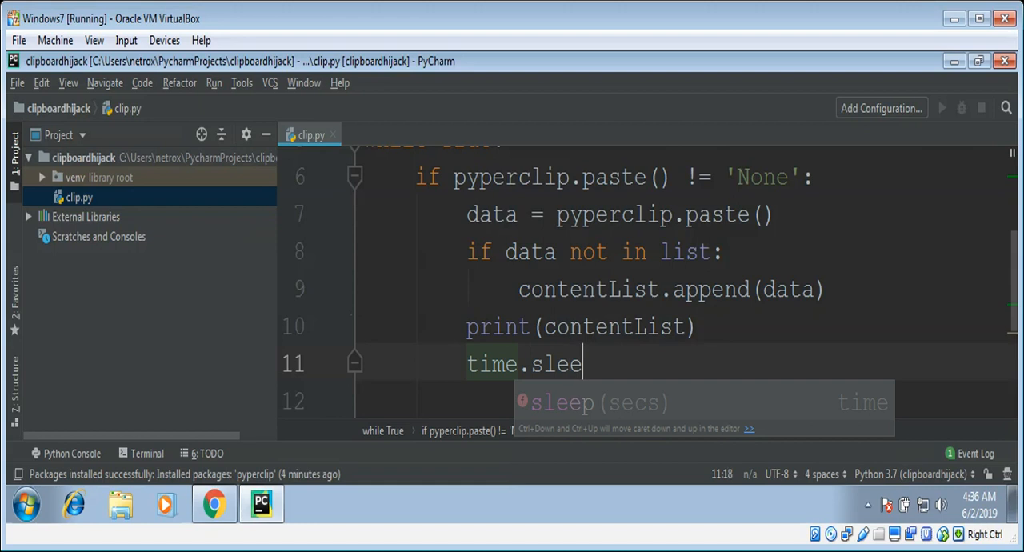
type("p(")
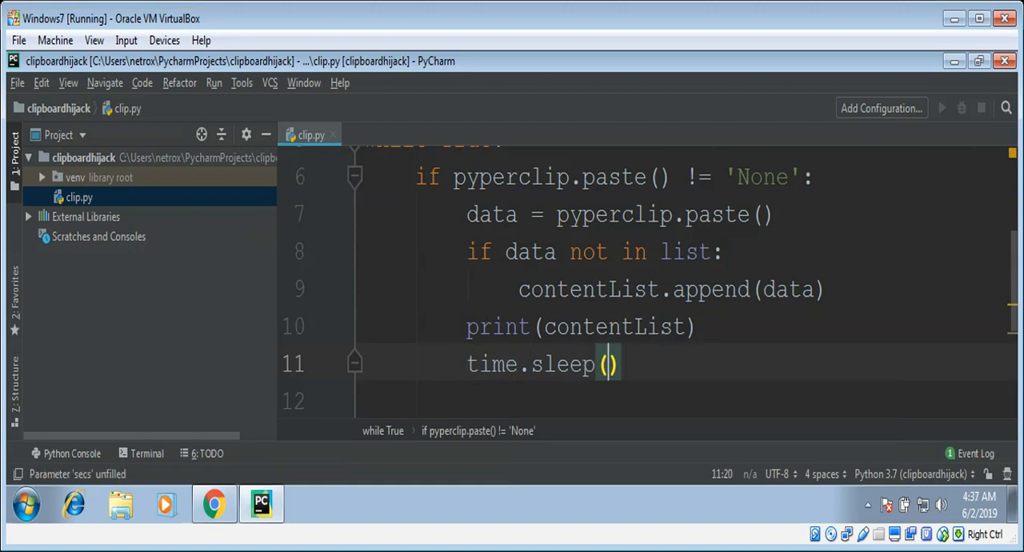
type("5")
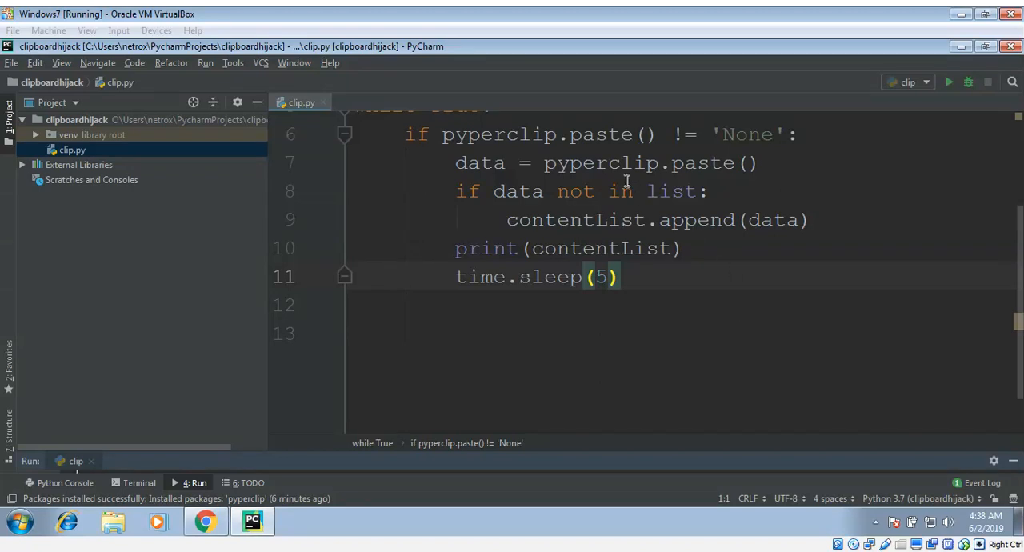
mouse_move(653, 191)
type("content")
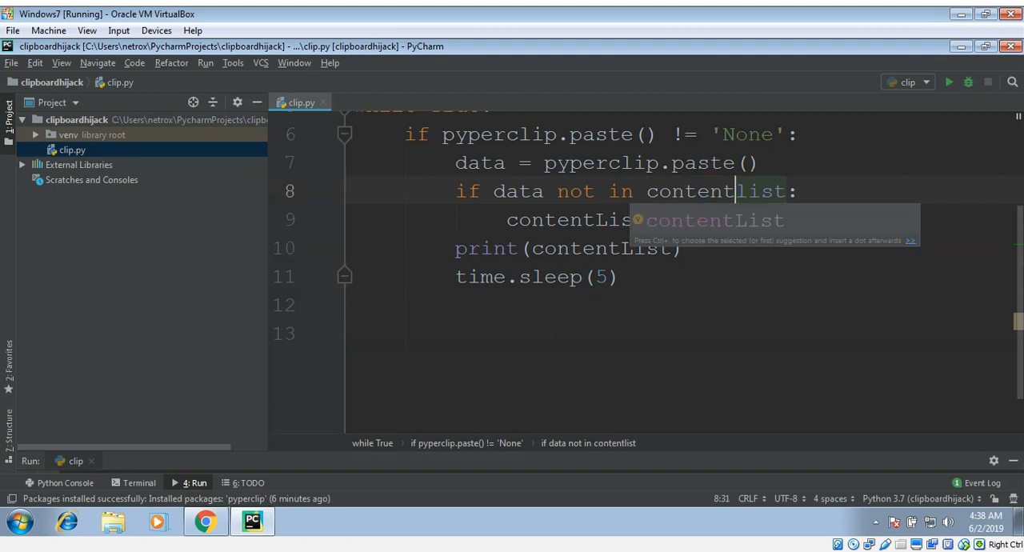
Step: Change the membership check to 'data not in contentList' and run clip.py from the Project panel
key("Backspace")
type("L")
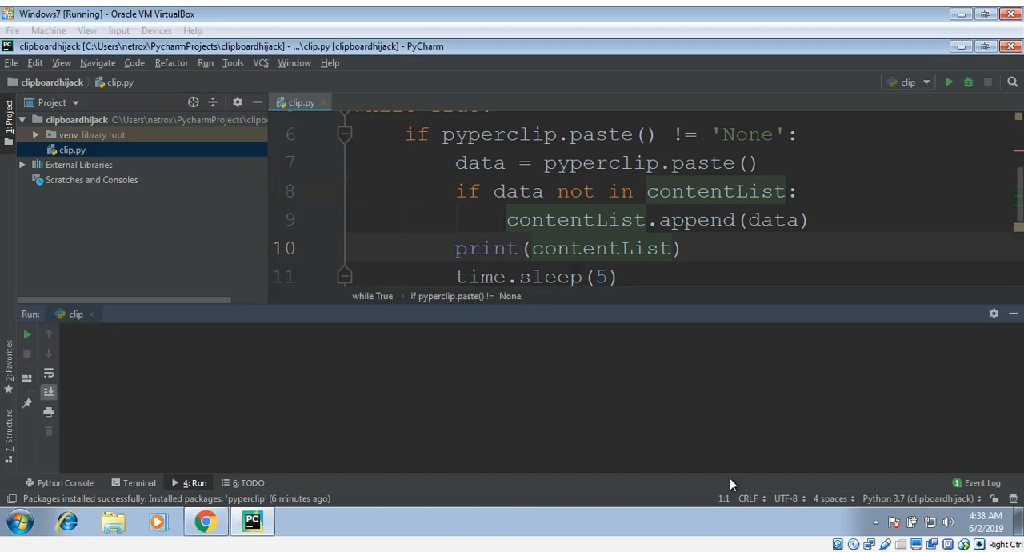
left_click(72, 150)
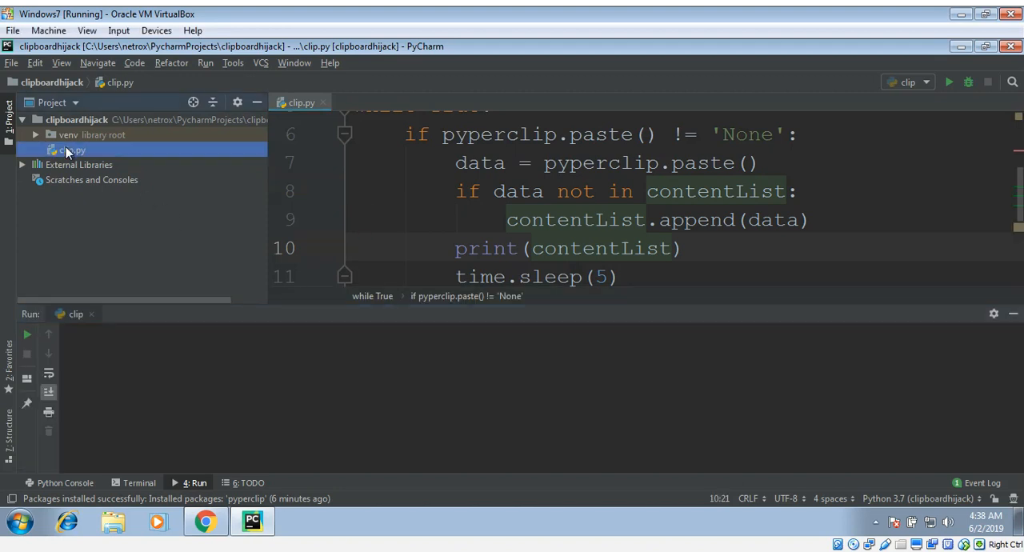
right_click(71, 151)
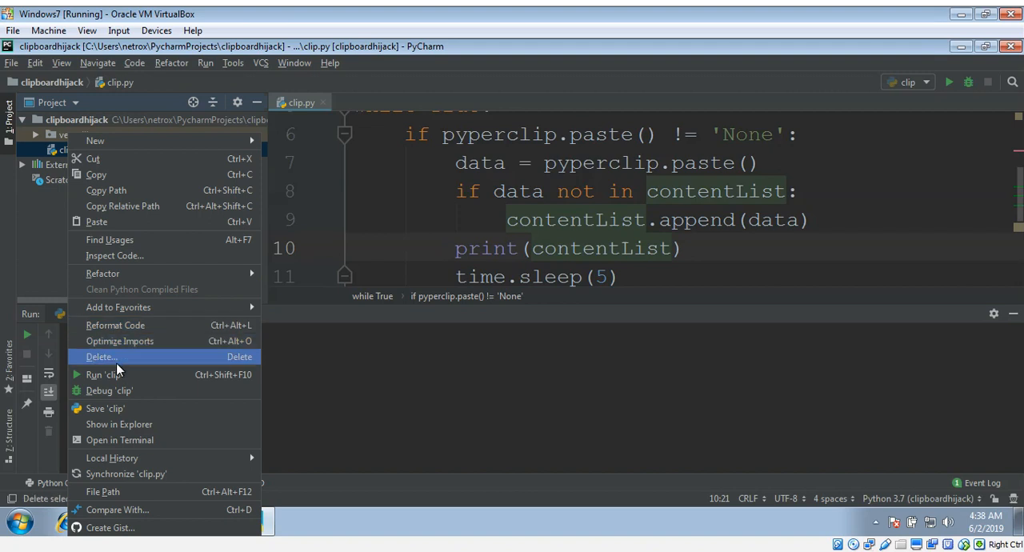
left_click(104, 375)
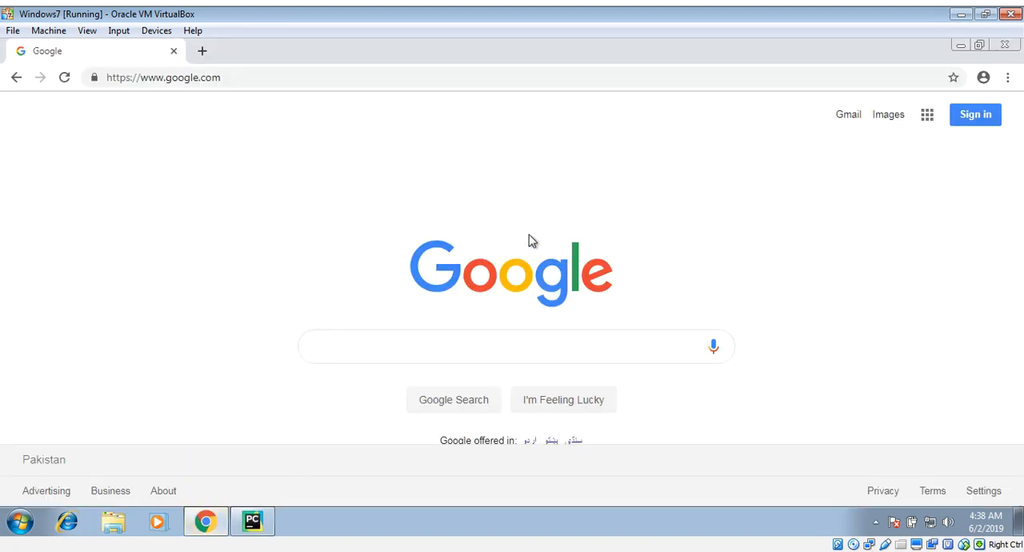
mouse_move(509, 275)
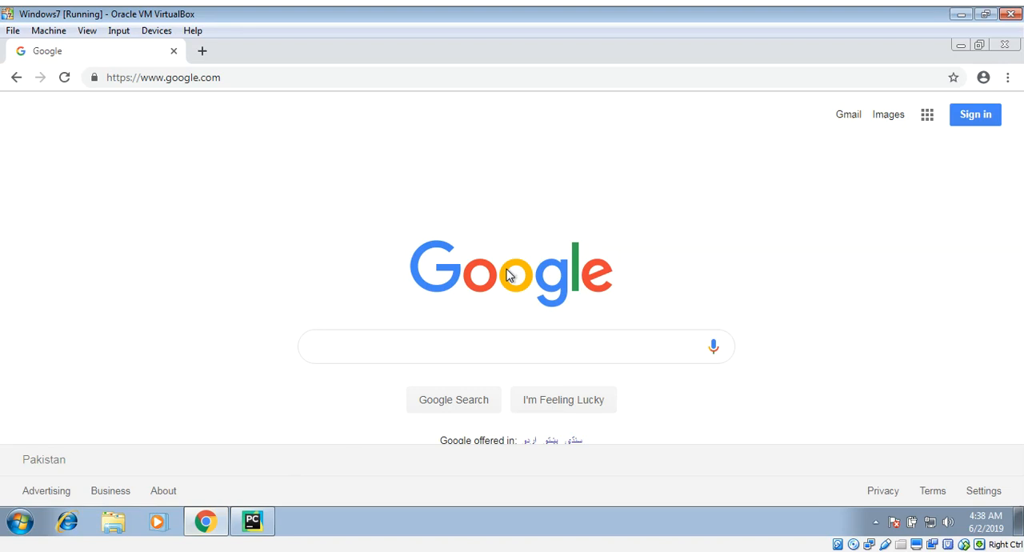
Step: Copy the Google logo image address and the Gmail link address to the clipboard
right_click(509, 276)
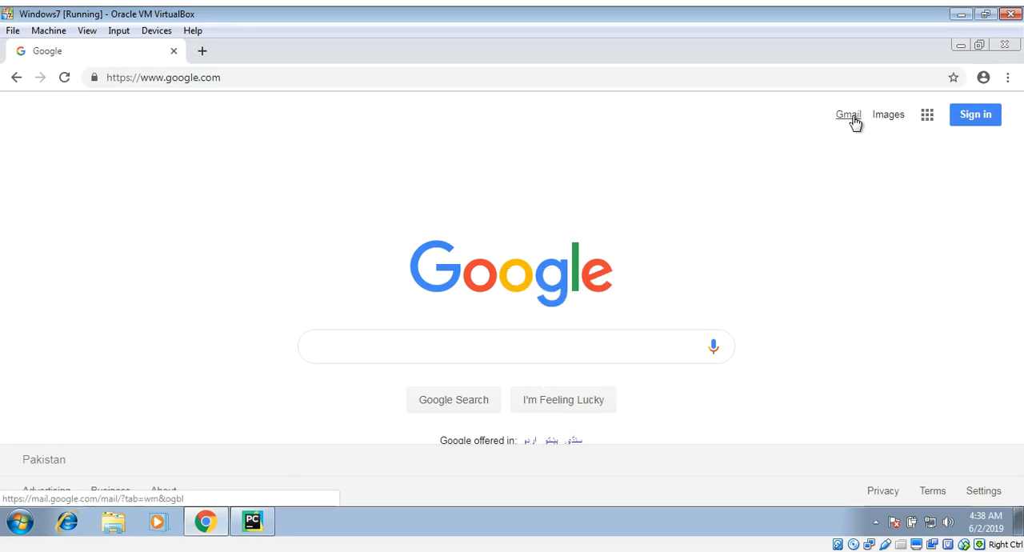
right_click(848, 115)
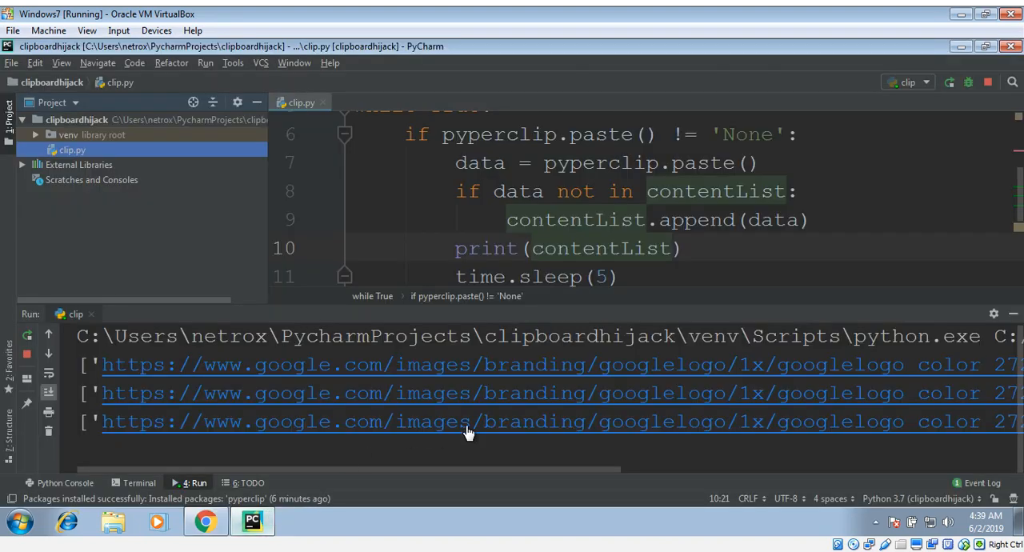
mouse_move(461, 474)
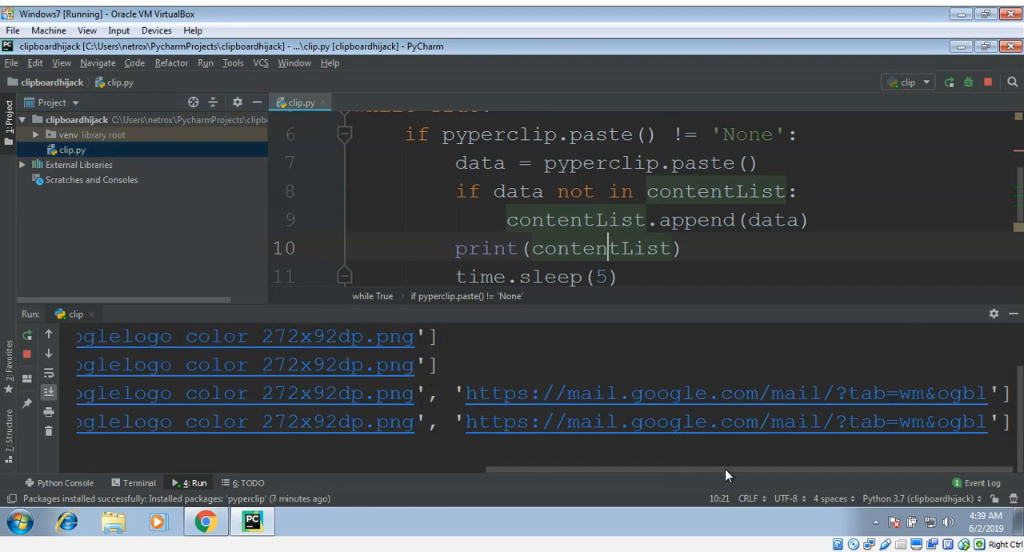
mouse_move(268, 510)
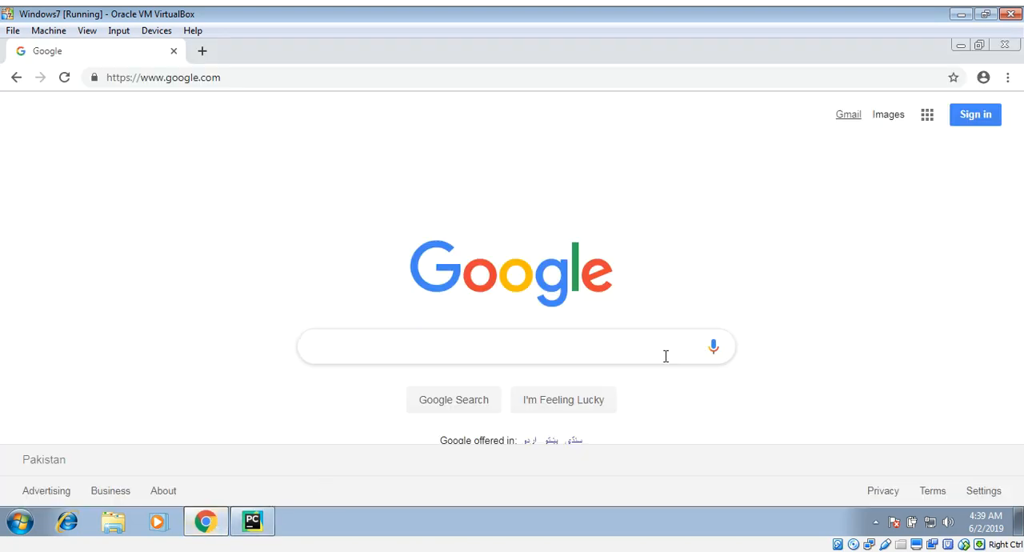
mouse_move(914, 184)
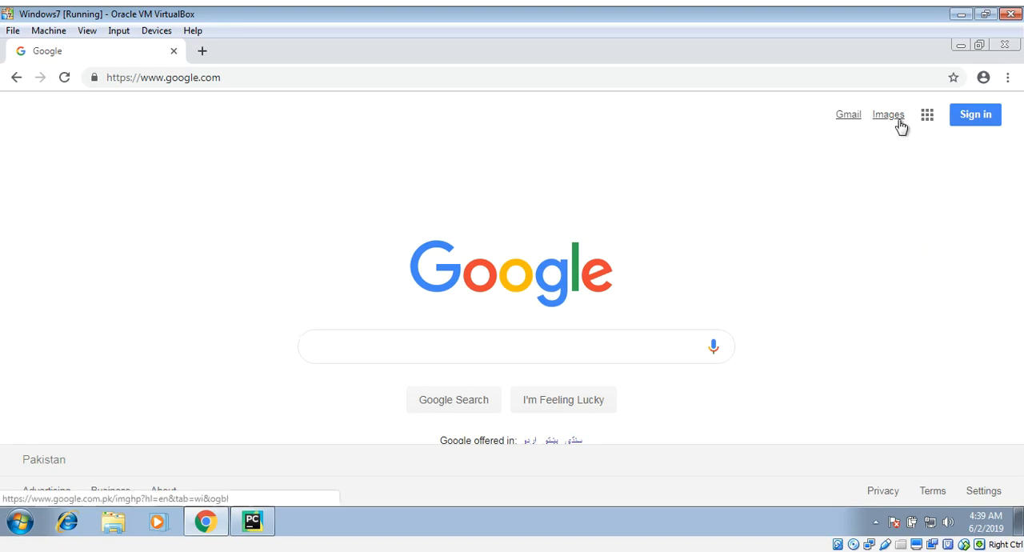
mouse_move(895, 120)
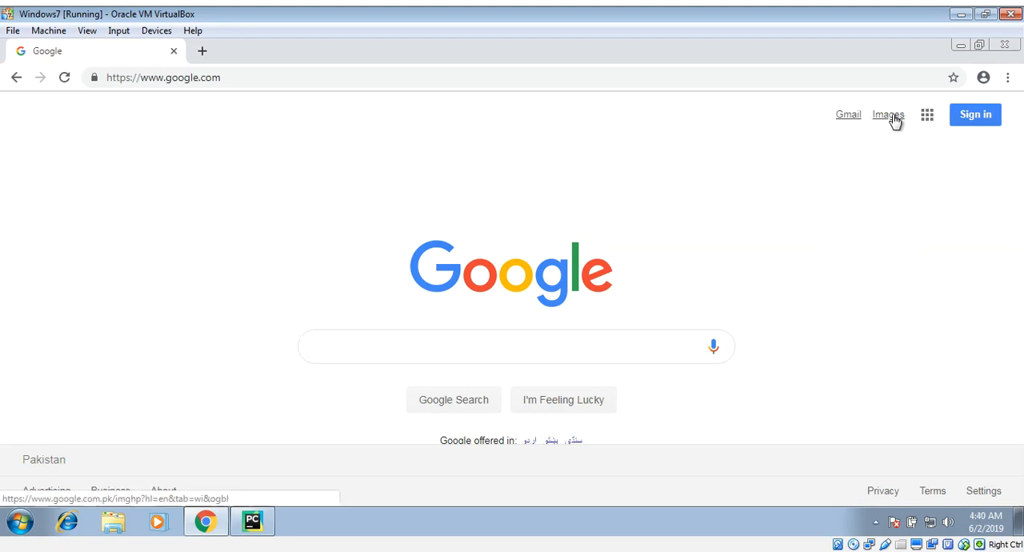
Step: Copy the Images link address, then switch back to PyCharm to watch the output
right_click(889, 115)
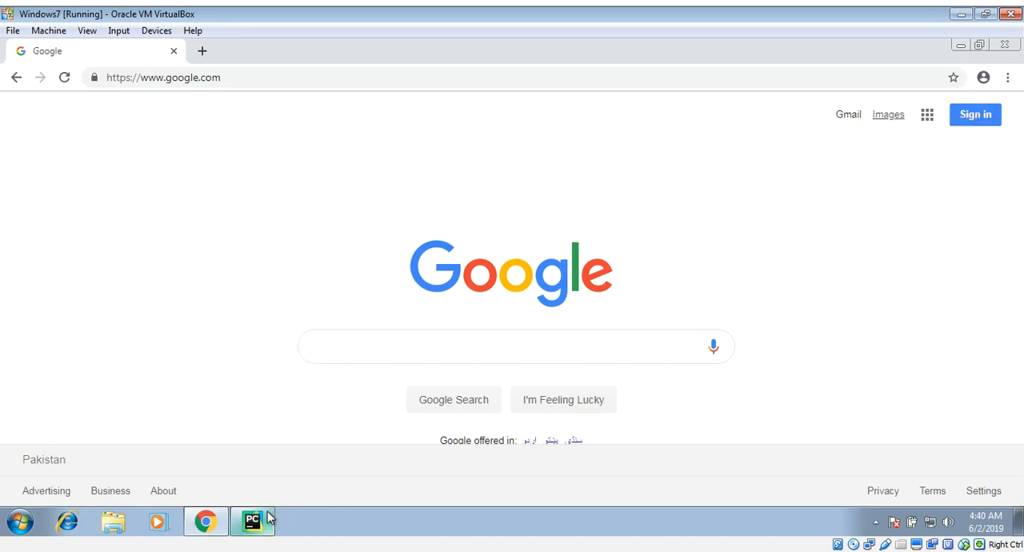
left_click(252, 522)
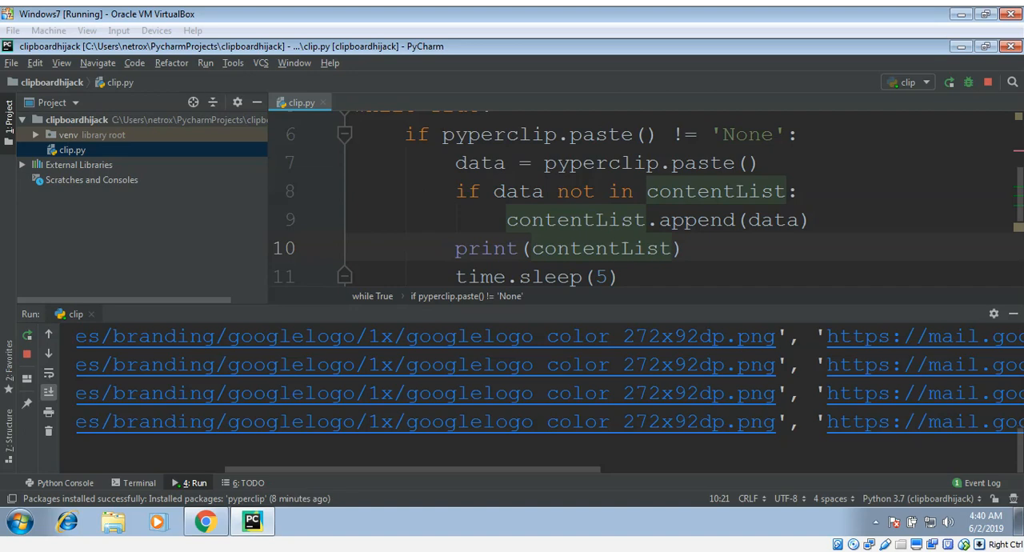
left_click(608, 248)
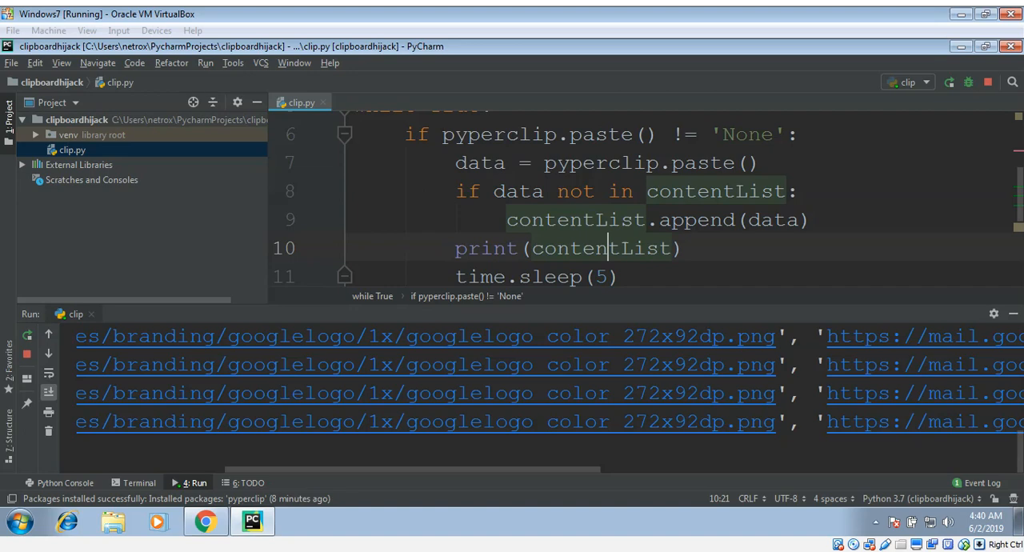